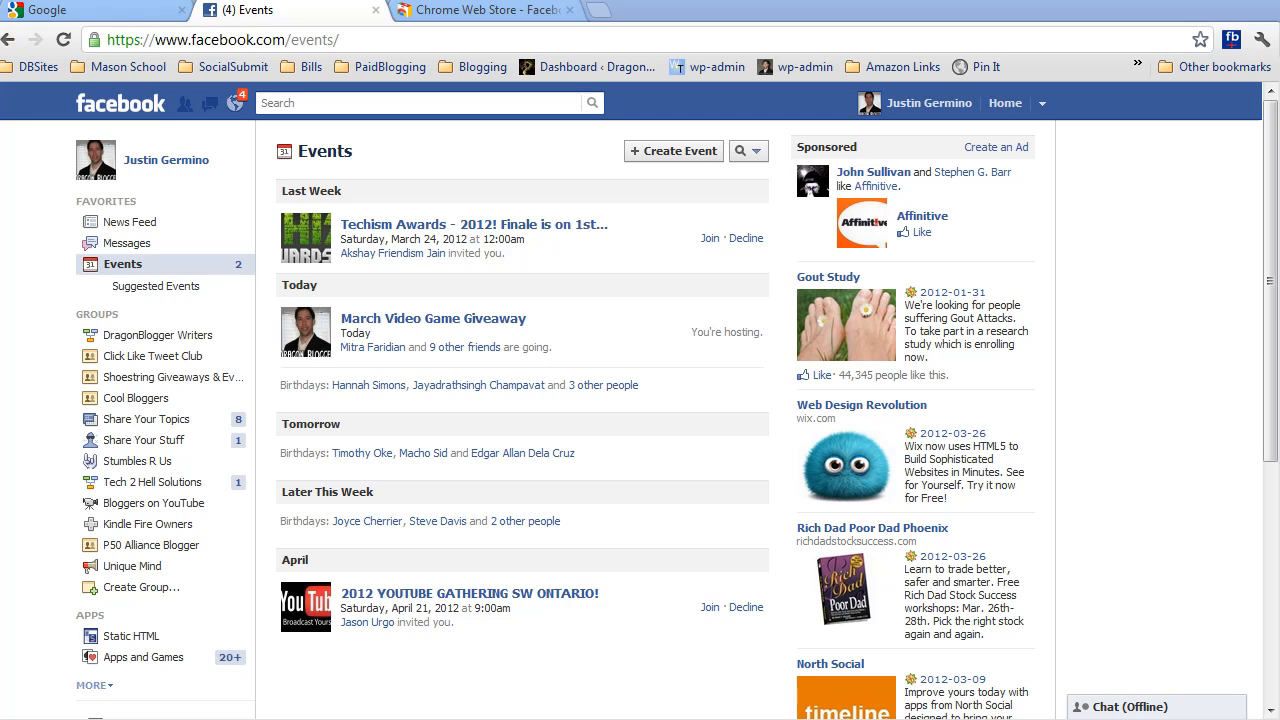
{"action": "mouse_move", "coordinate": [696, 188]}
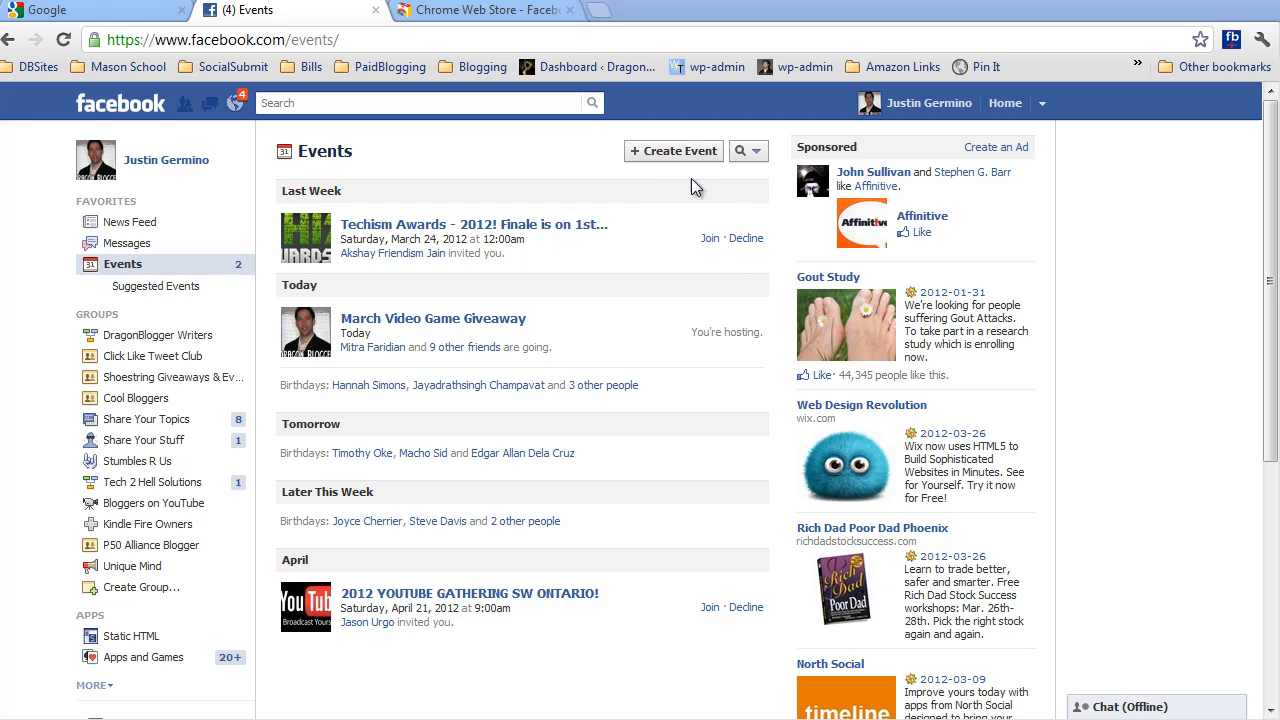
Name the new event 'IPad 3 Giveaway' and describe Dragonblogger.com giving away an iPad 3.
{"action": "left_click", "coordinate": [672, 152]}
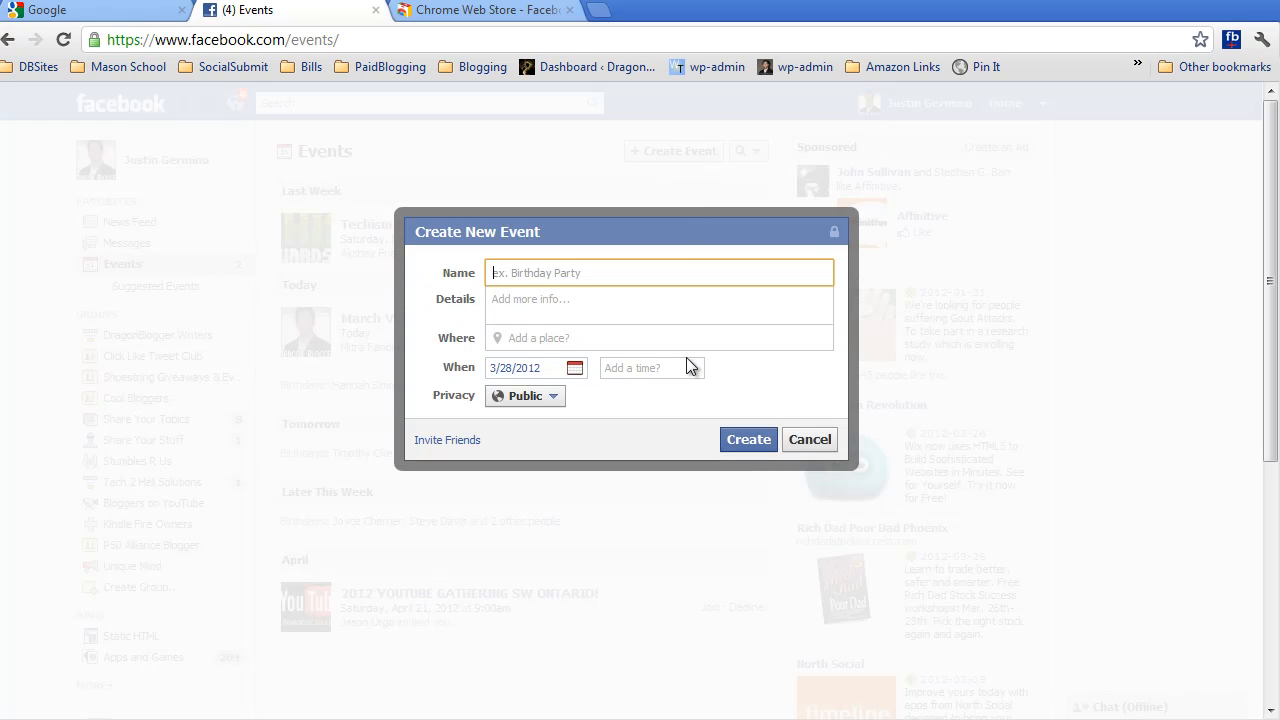
{"action": "type", "text": "IPad 3 Giveawa"}
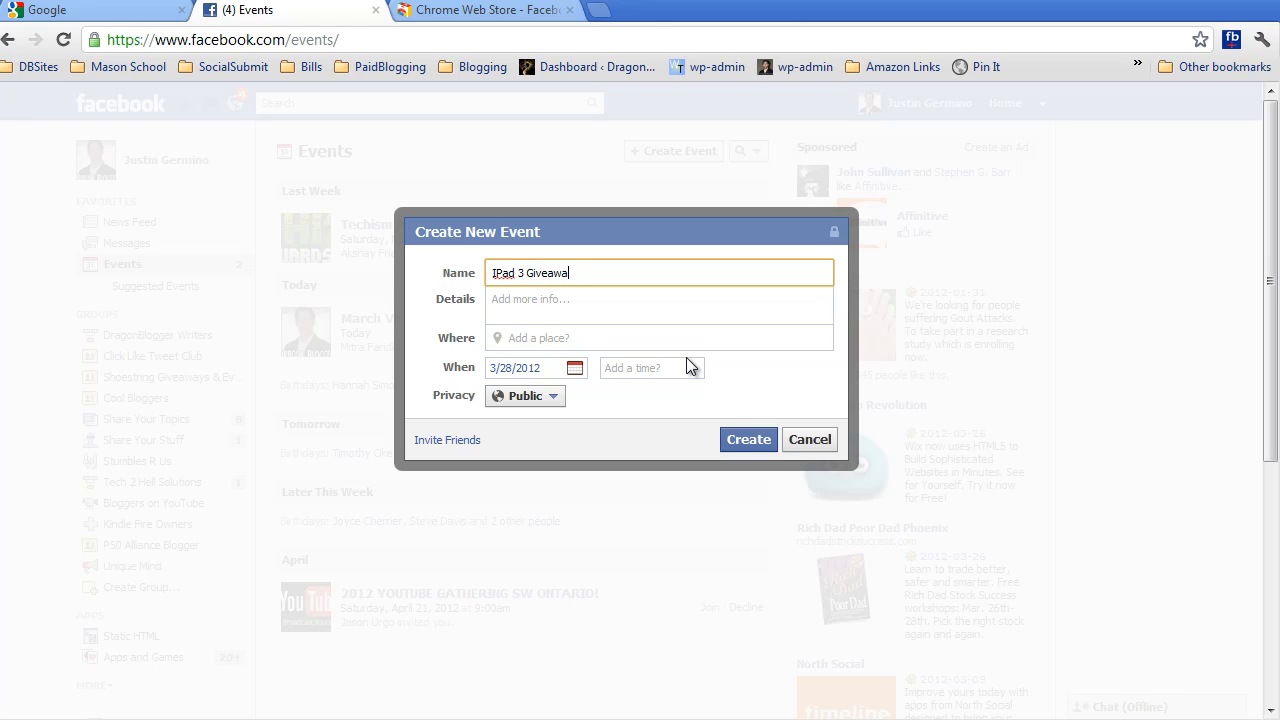
{"action": "left_click", "coordinate": [660, 304]}
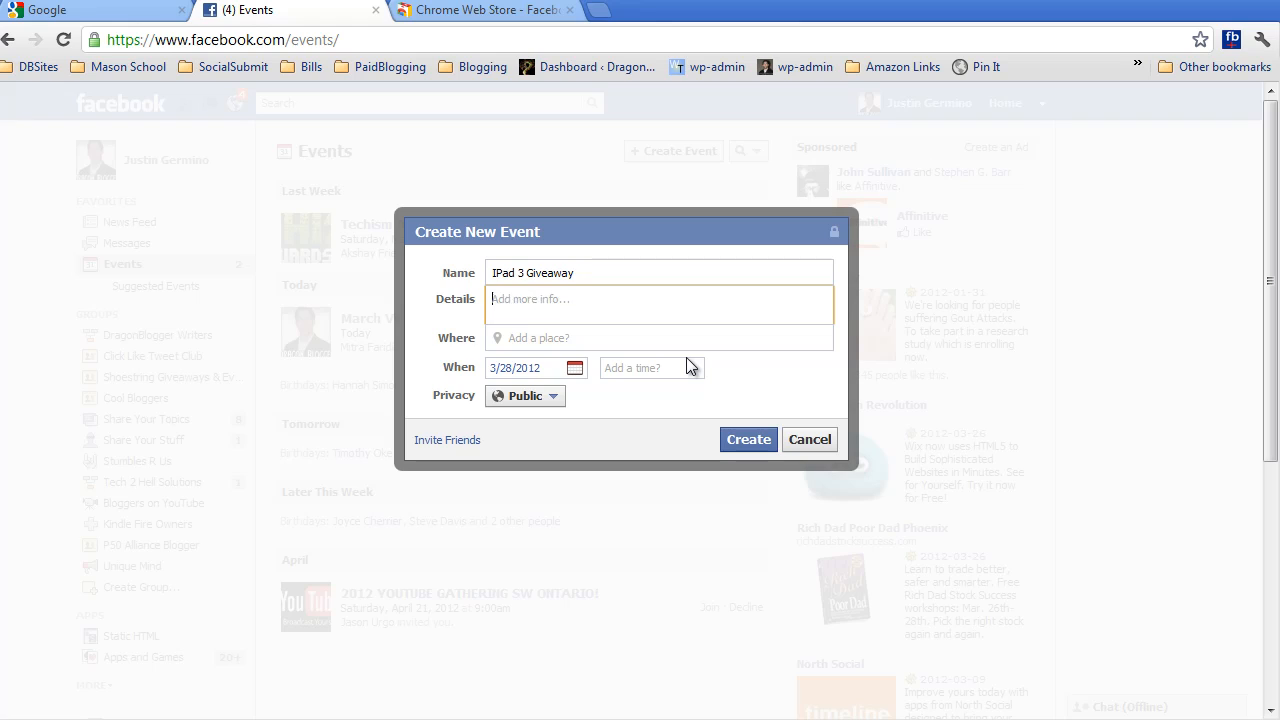
{"action": "type", "text": "Dragonblogger.com"}
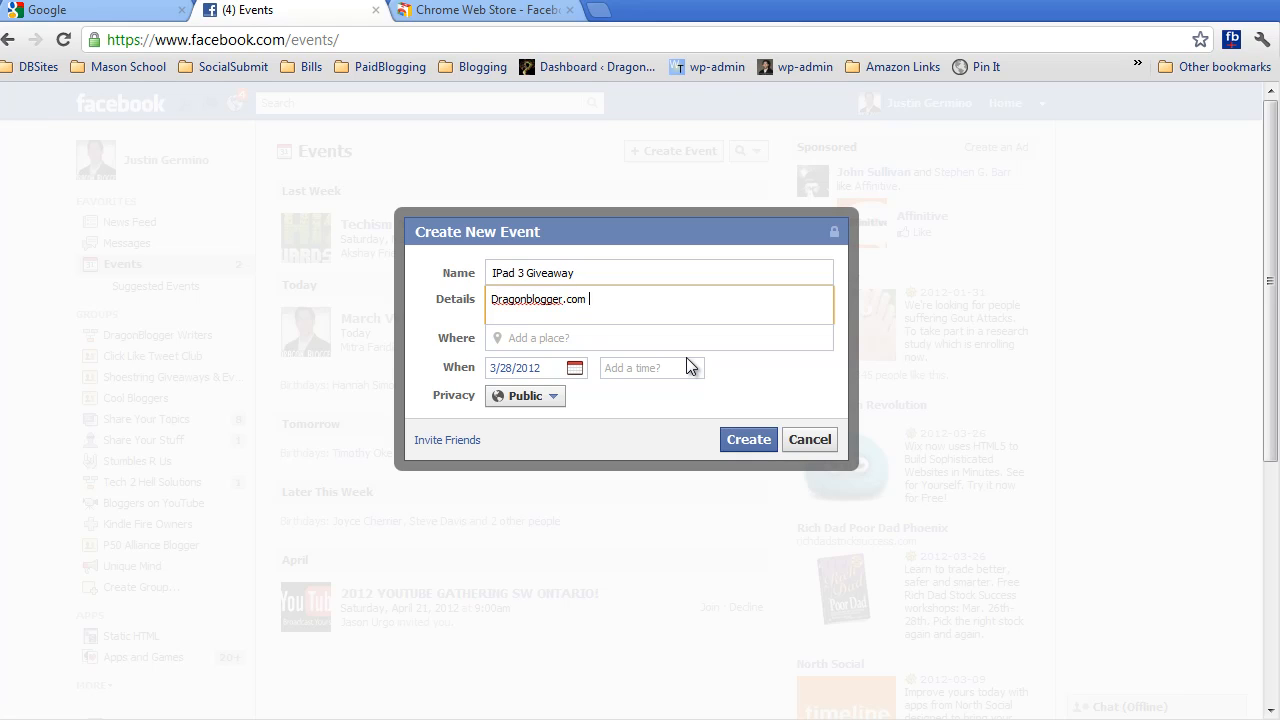
{"action": "type", "text": "is giving away an iPad 3"}
{"action": "left_click", "coordinate": [658, 338]}
{"action": "type", "text": "http://www.dragonblogger.com"}
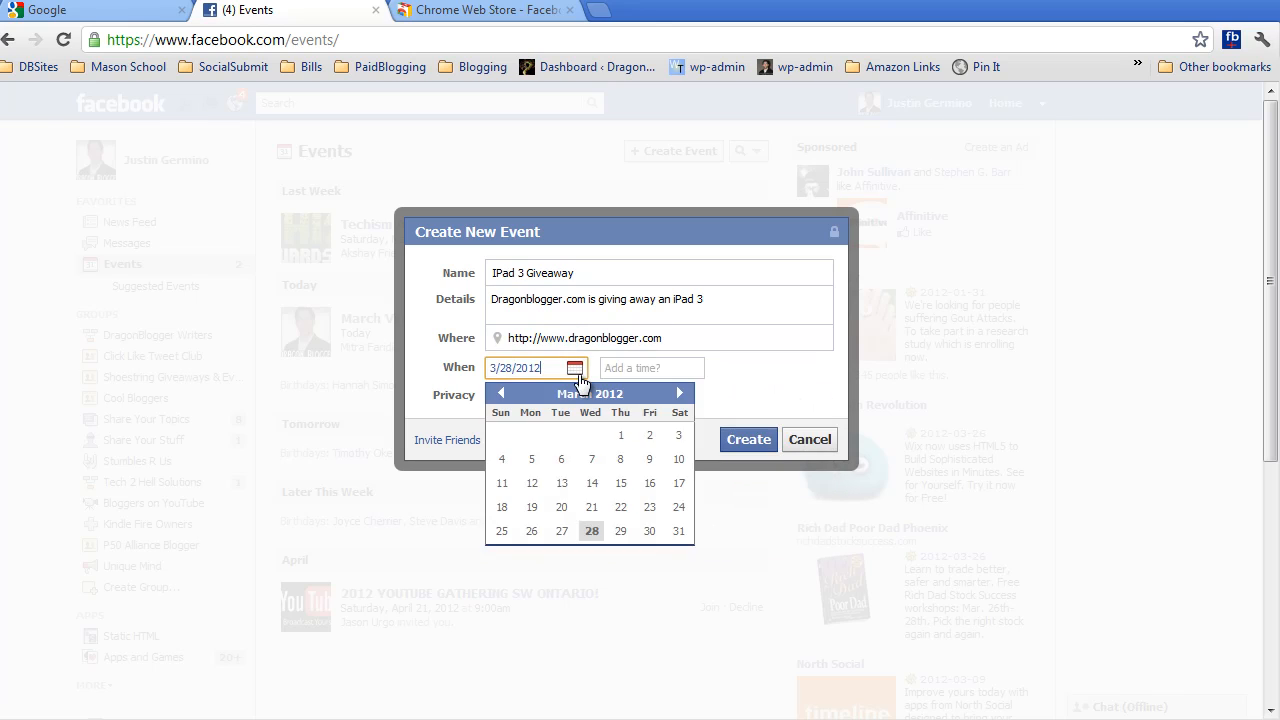
Date the event April 16, 2012 at 12:00am and keep privacy Public.
{"action": "left_click", "coordinate": [680, 392]}
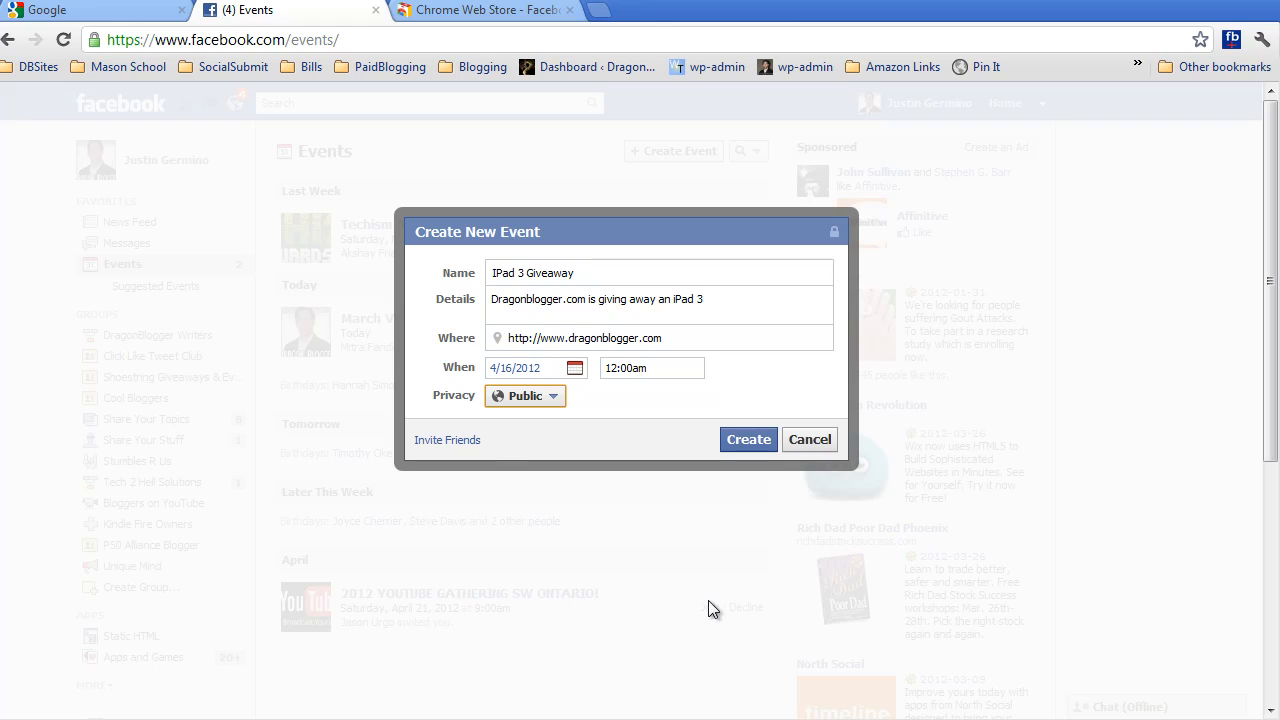
{"action": "mouse_move", "coordinate": [476, 416]}
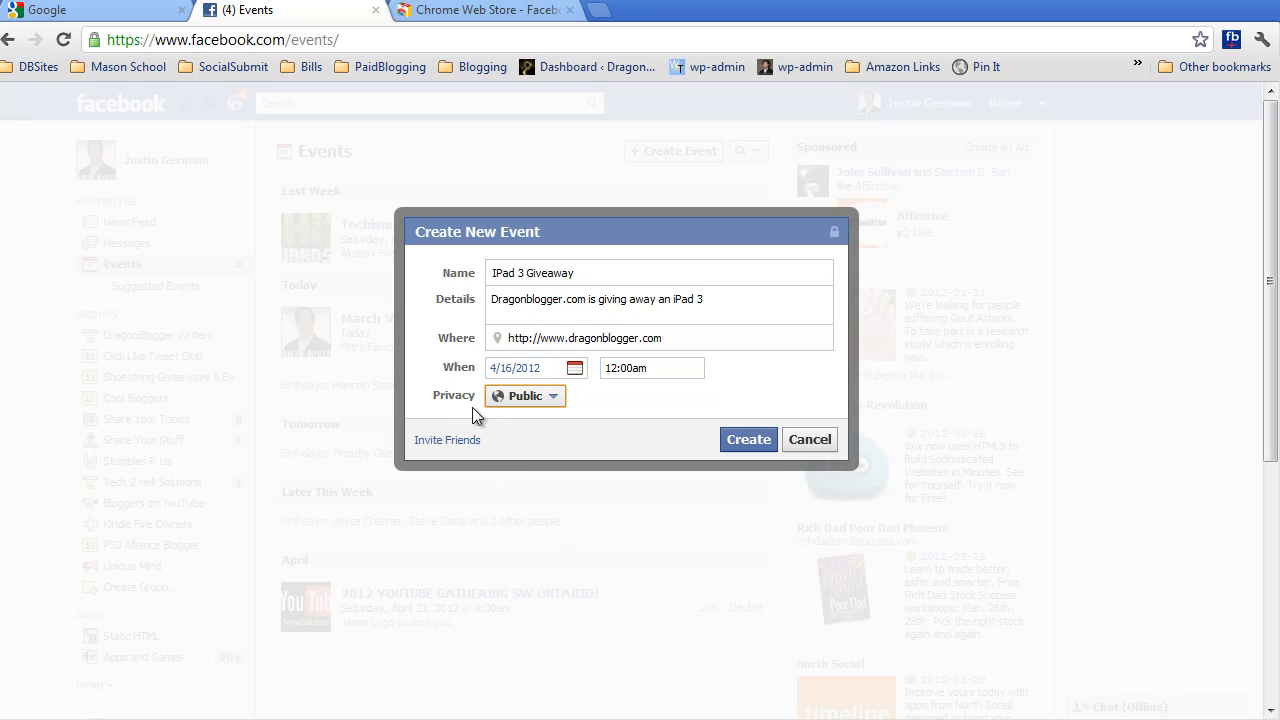
{"action": "left_click", "coordinate": [552, 396]}
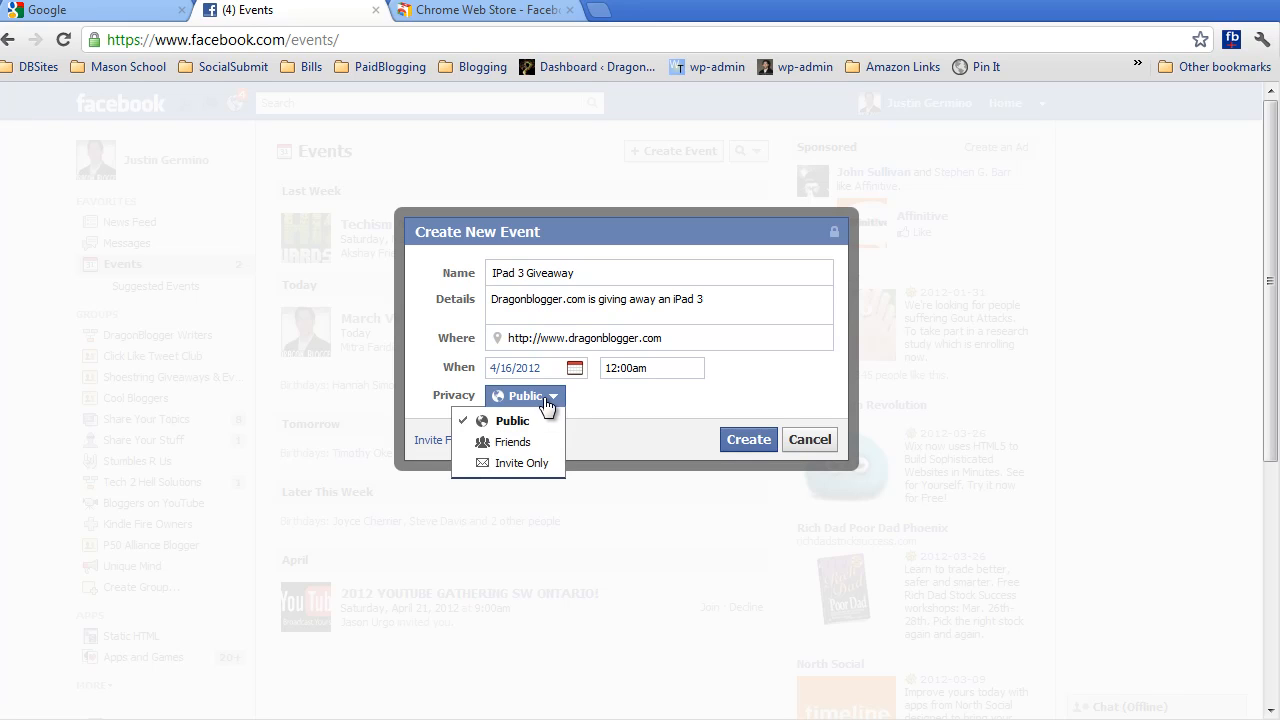
{"action": "left_click", "coordinate": [512, 420]}
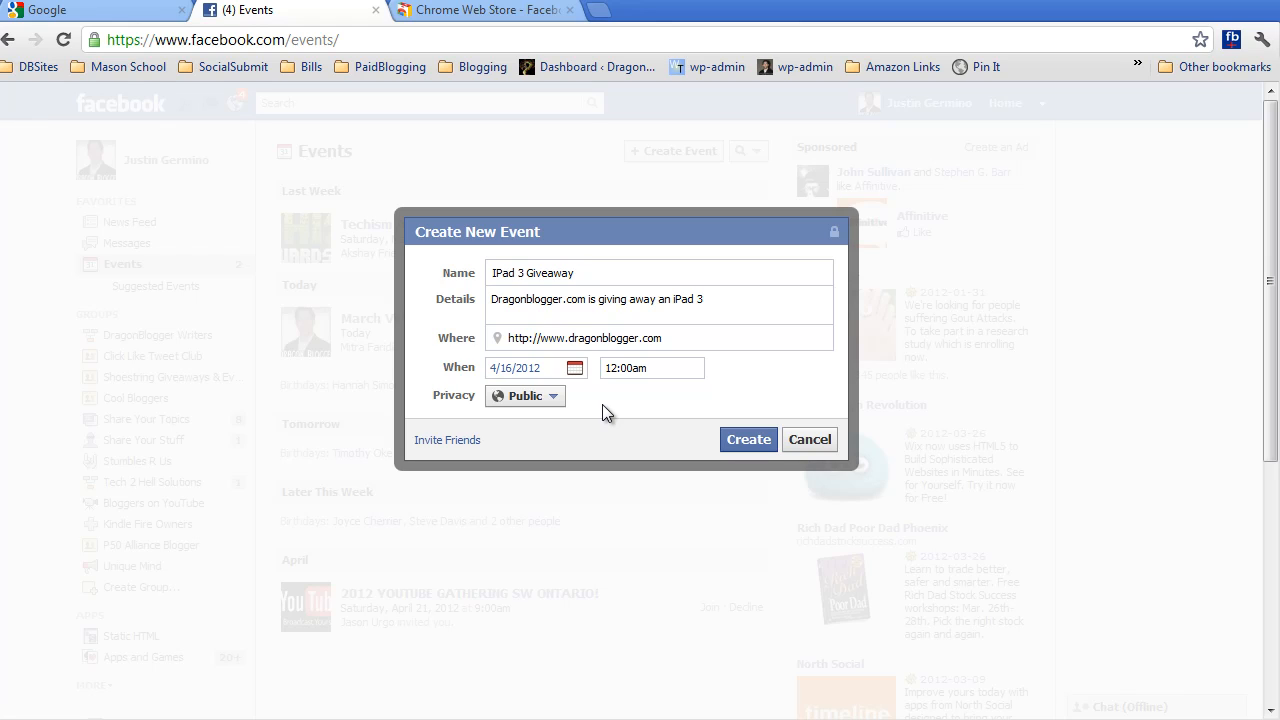
{"action": "mouse_move", "coordinate": [784, 512]}
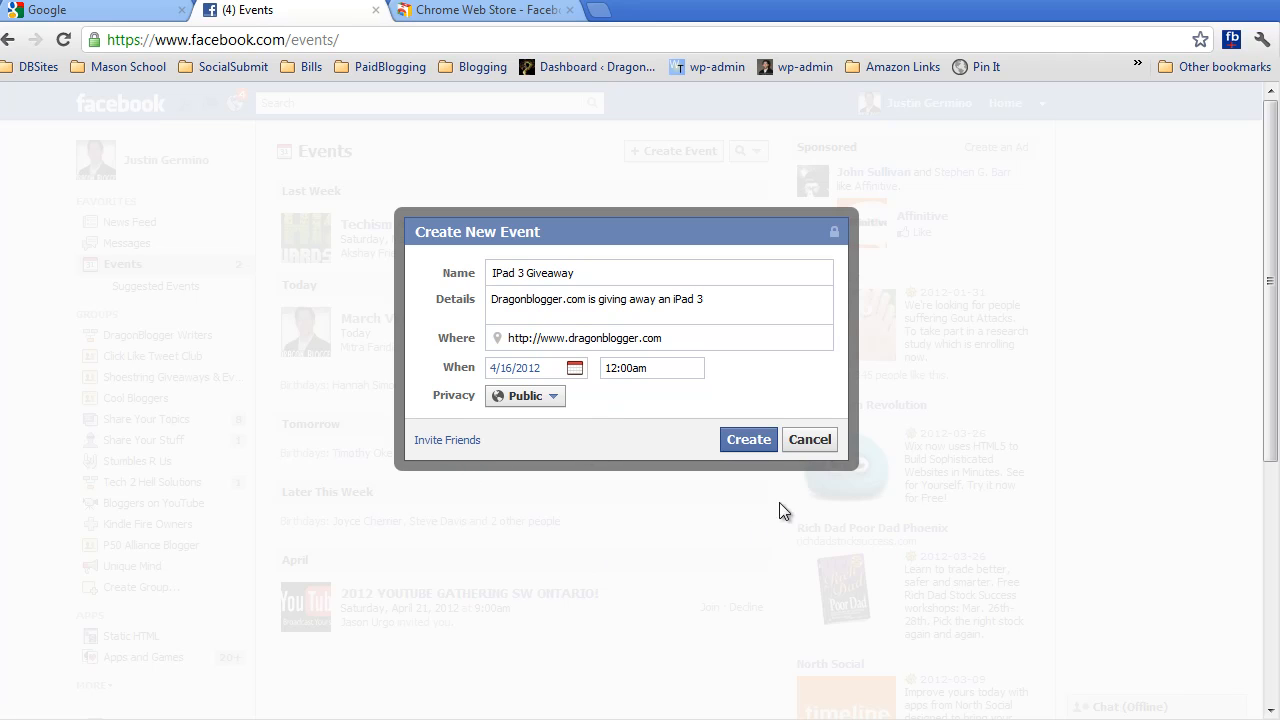
Create the event and bring up the Invite Friends list.
{"action": "left_click", "coordinate": [748, 440]}
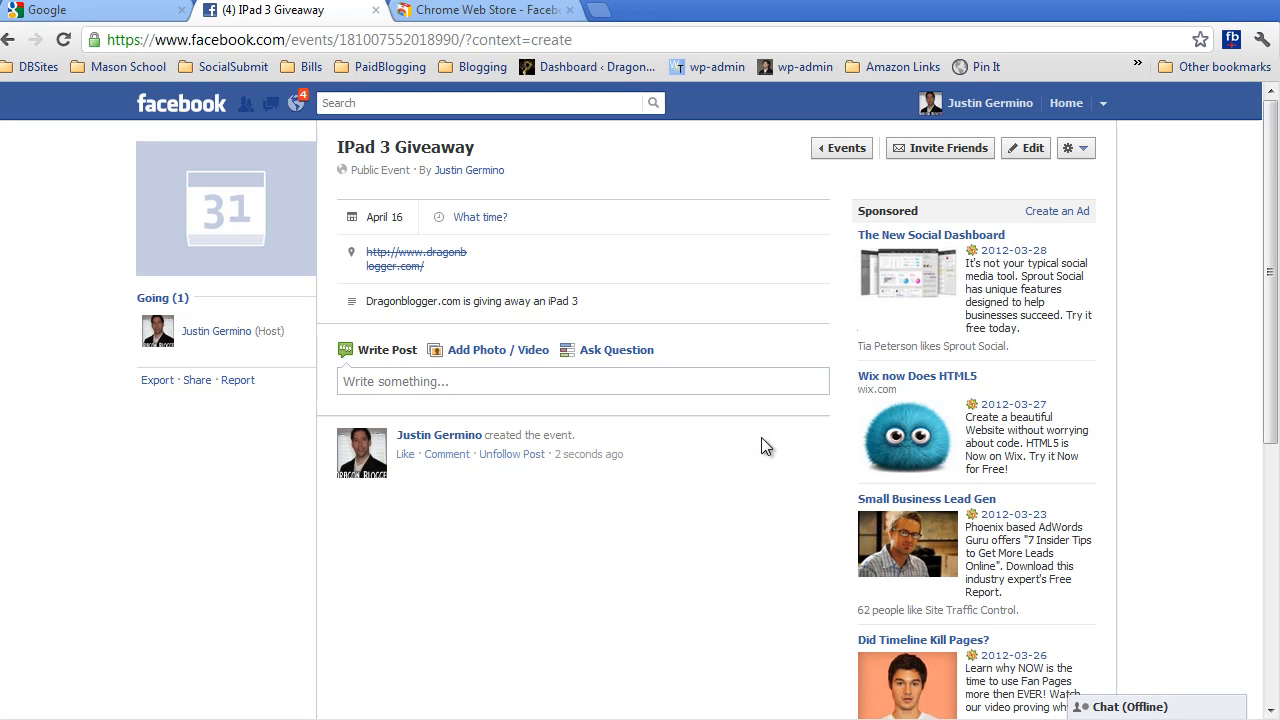
{"action": "mouse_move", "coordinate": [940, 180]}
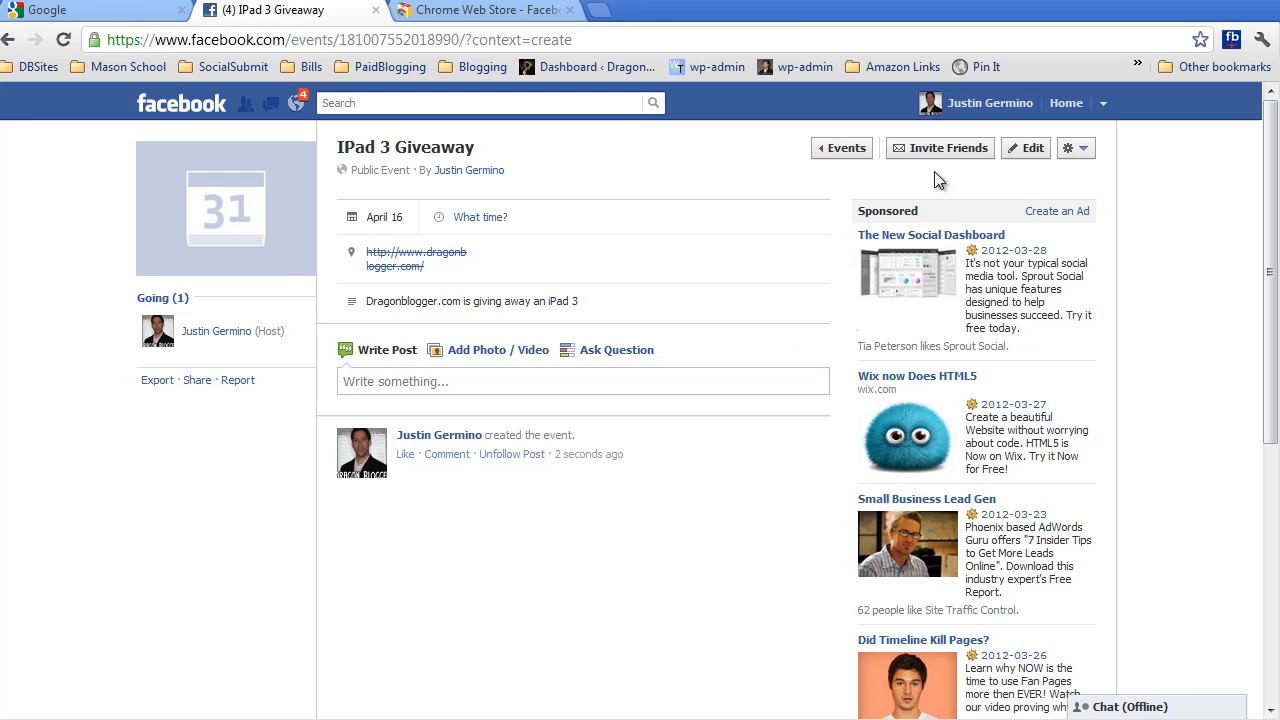
{"action": "left_click", "coordinate": [940, 148]}
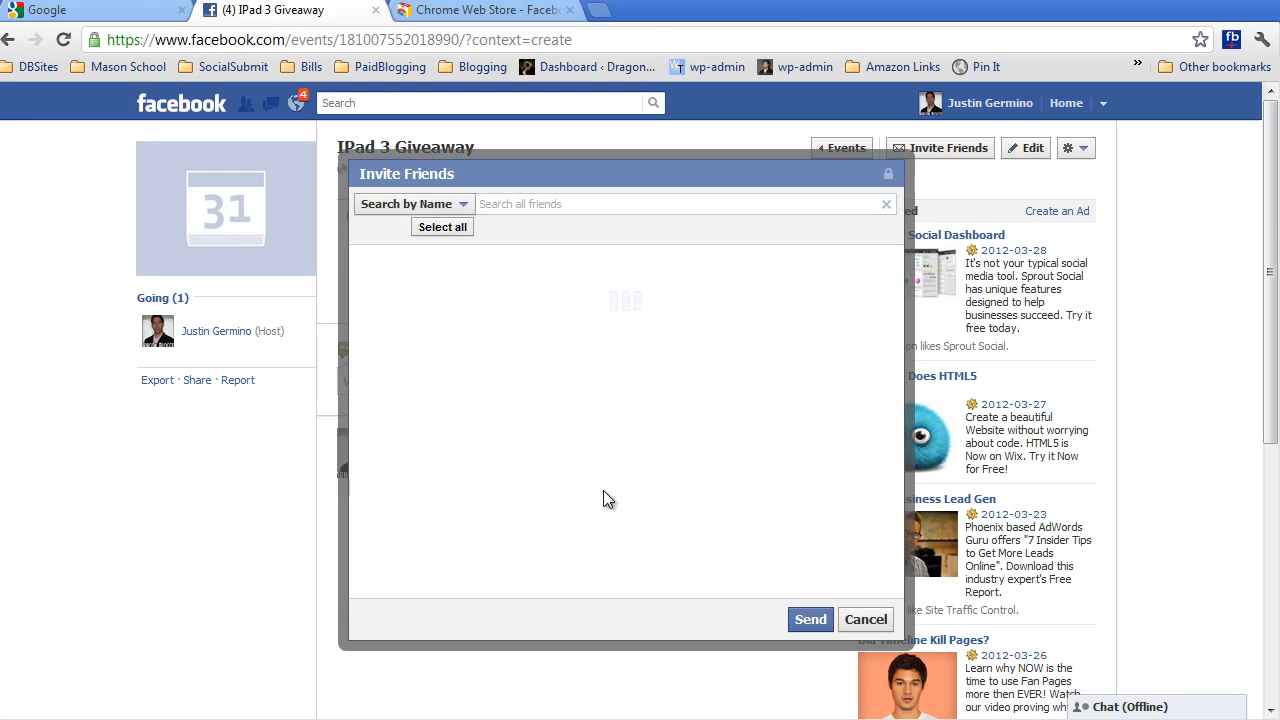
{"action": "mouse_move", "coordinate": [600, 500]}
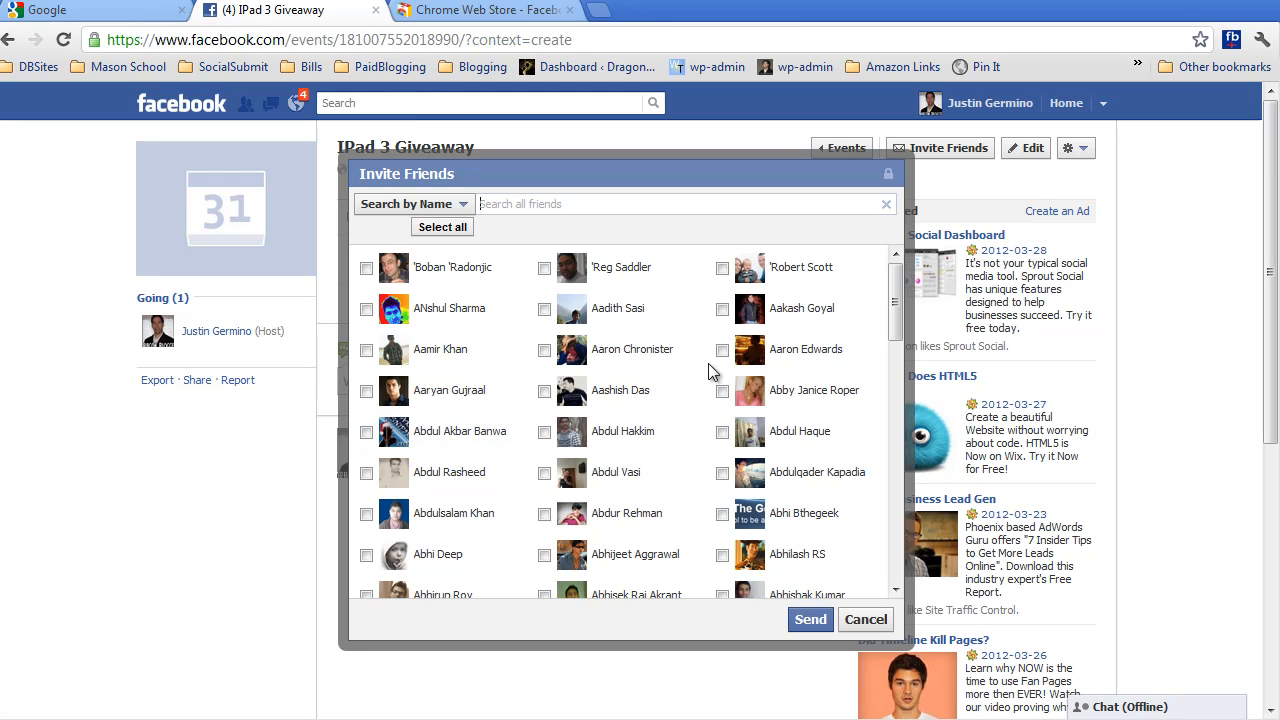
{"action": "mouse_move", "coordinate": [764, 158]}
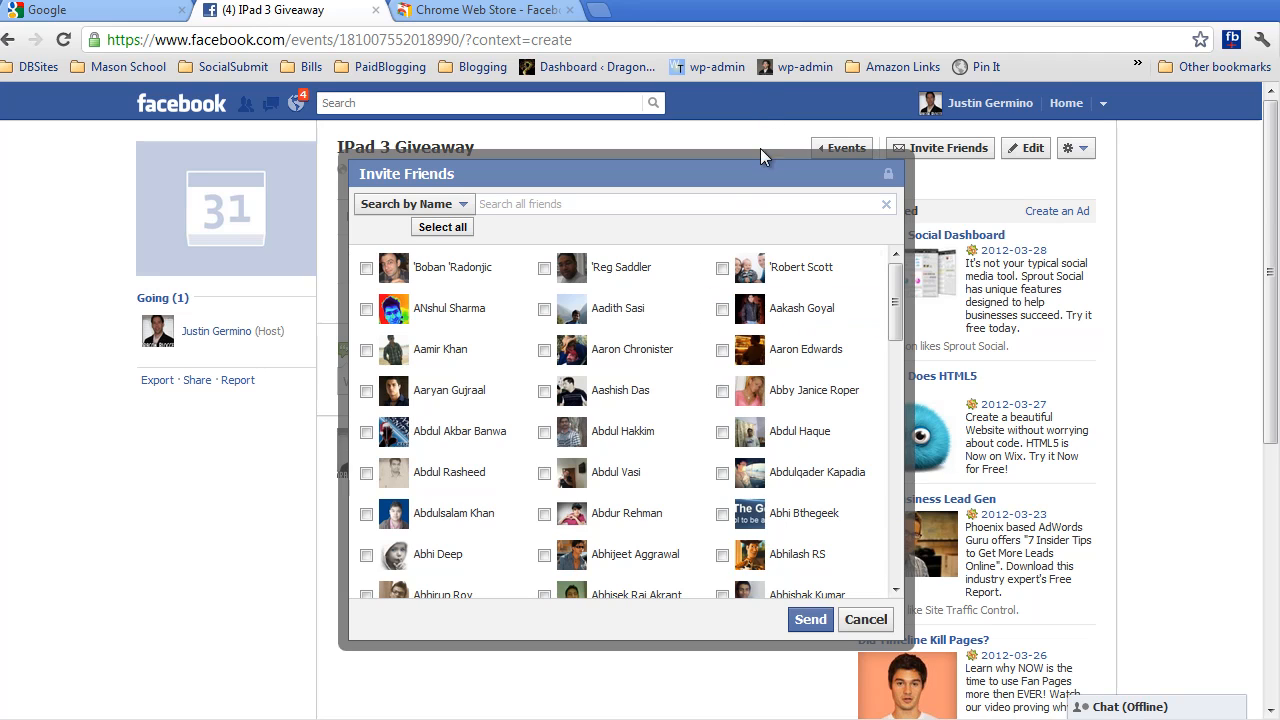
Switch to the Chrome Web Store listing for Facebook Add All Friends.
{"action": "left_click", "coordinate": [484, 10]}
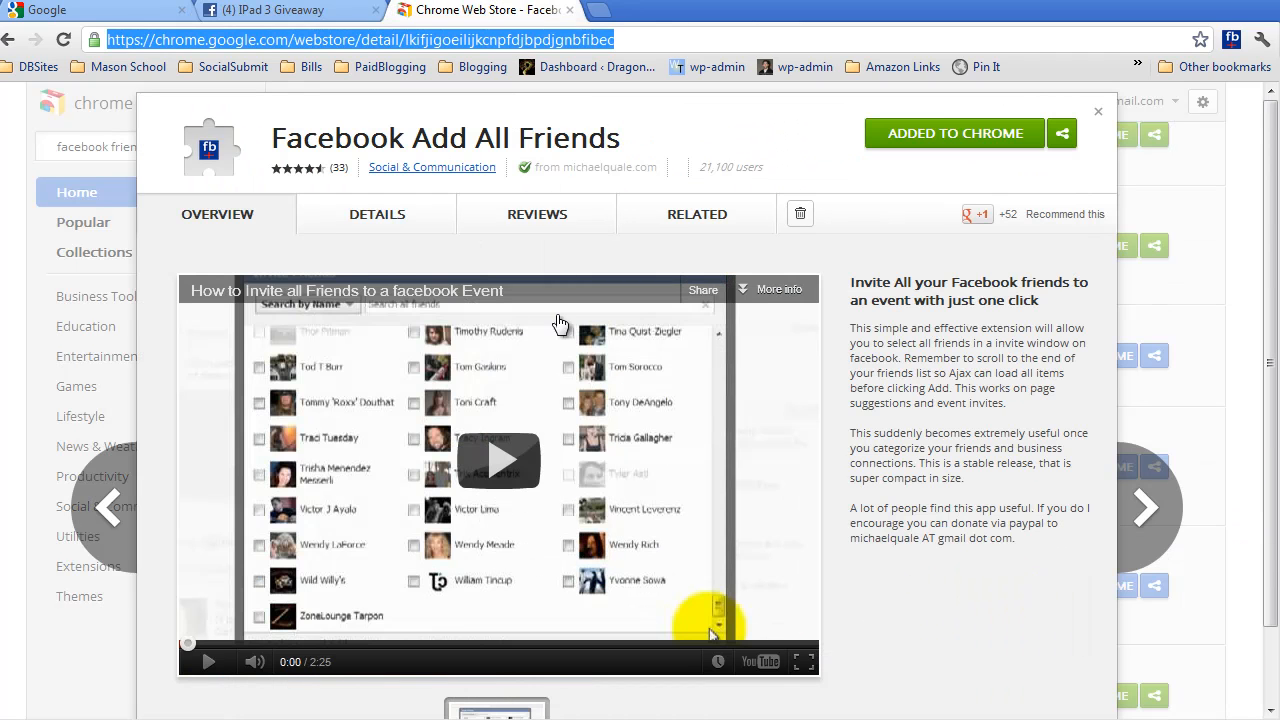
{"action": "mouse_move", "coordinate": [220, 172]}
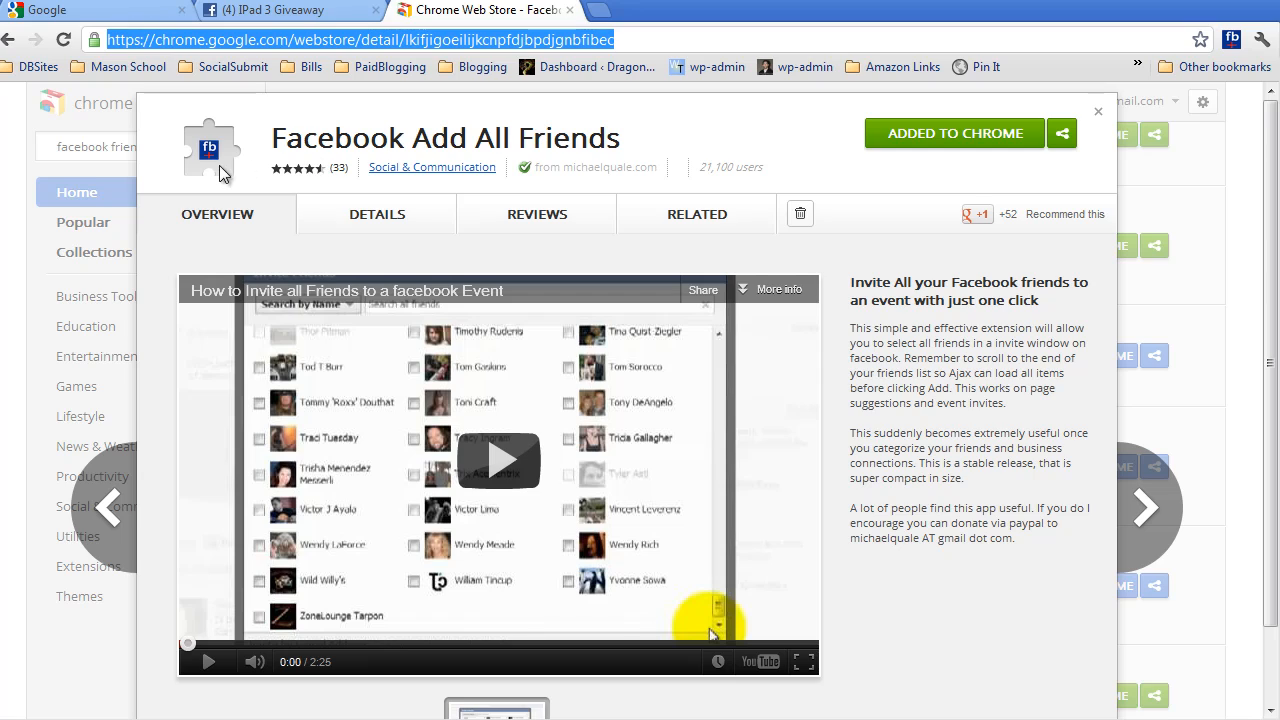
{"action": "mouse_move", "coordinate": [212, 164]}
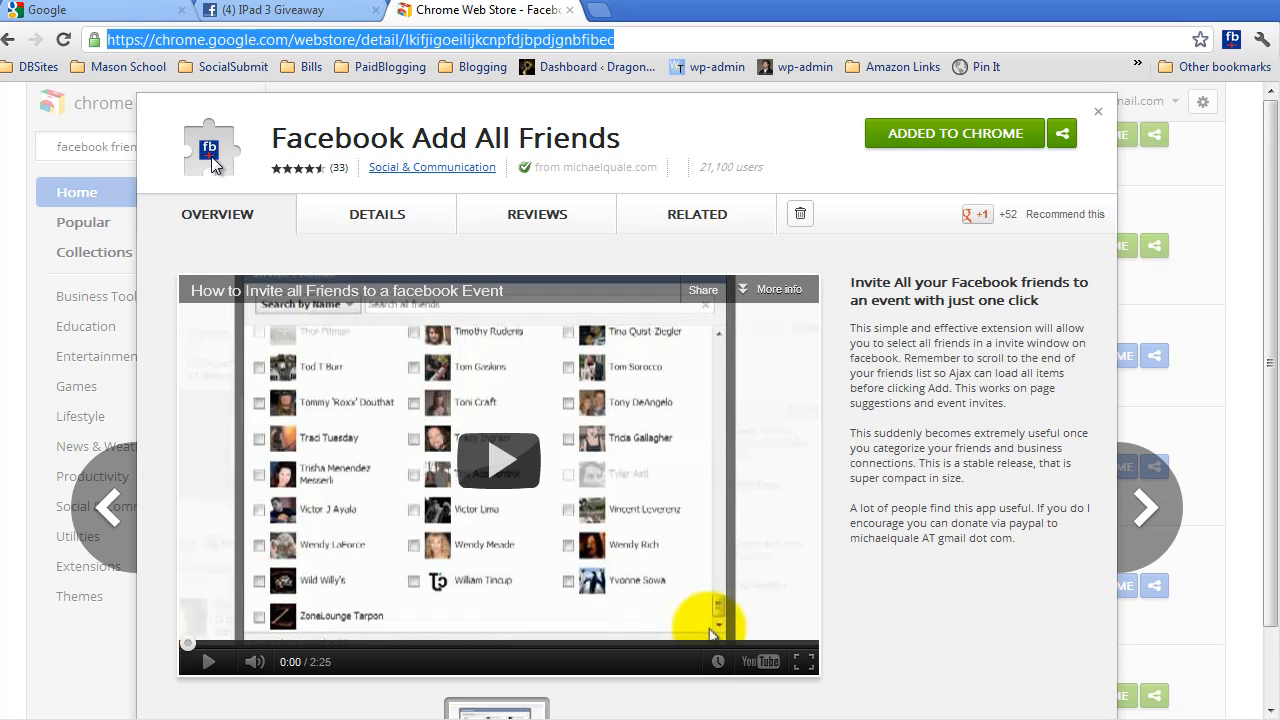
{"action": "mouse_move", "coordinate": [238, 122]}
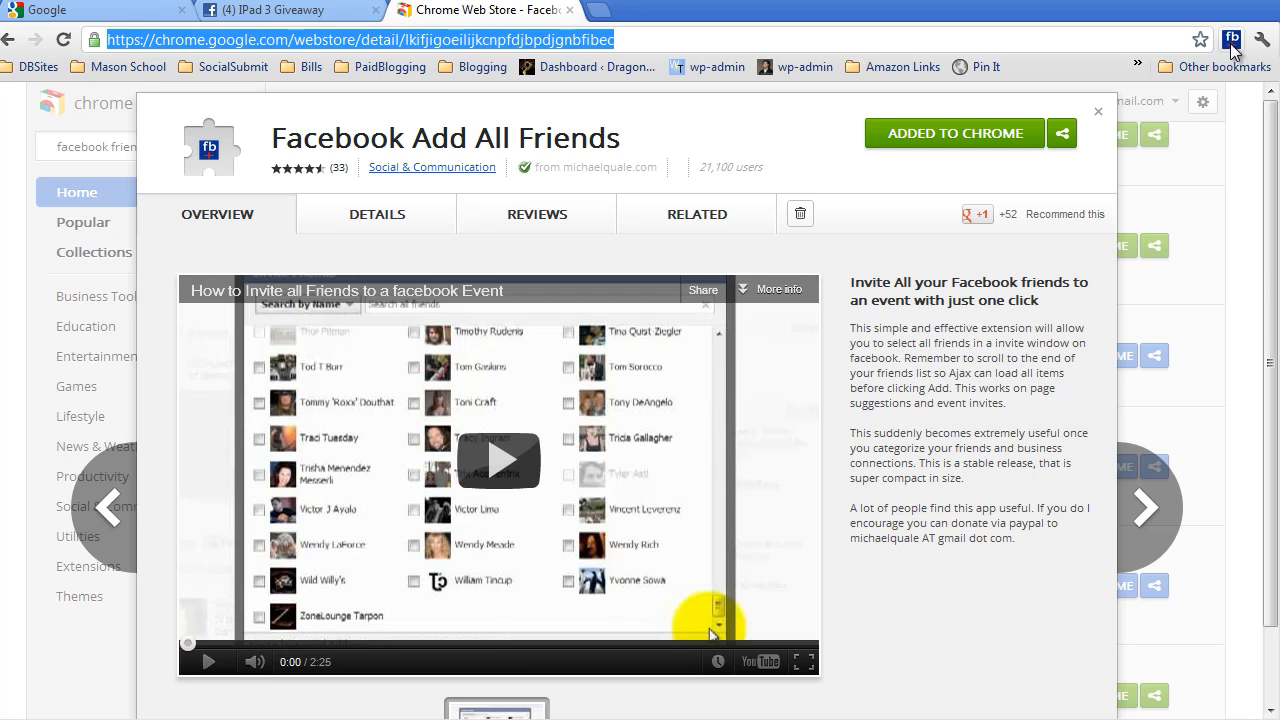
Scroll the Invite Friends dialog to the bottom so every friend loads.
{"action": "left_click", "coordinate": [270, 10]}
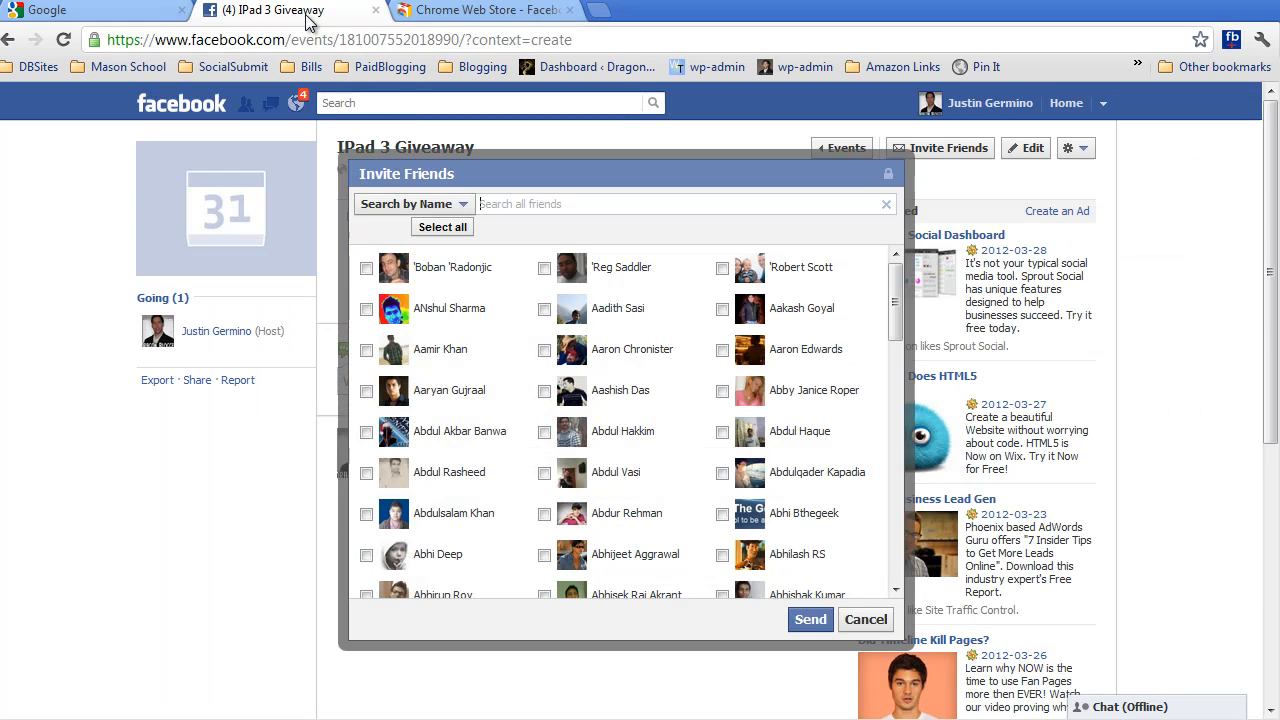
{"action": "mouse_move", "coordinate": [640, 348]}
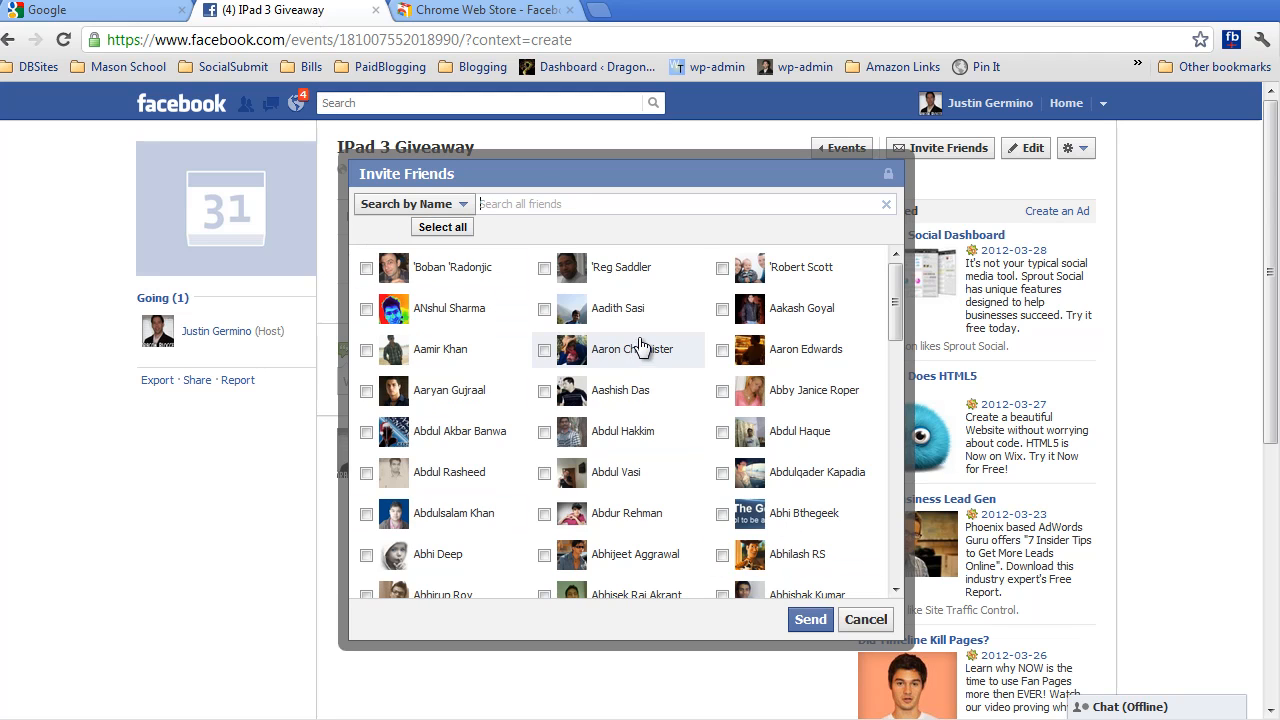
{"action": "scroll", "scroll_direction": "down", "scroll_amount": 3}
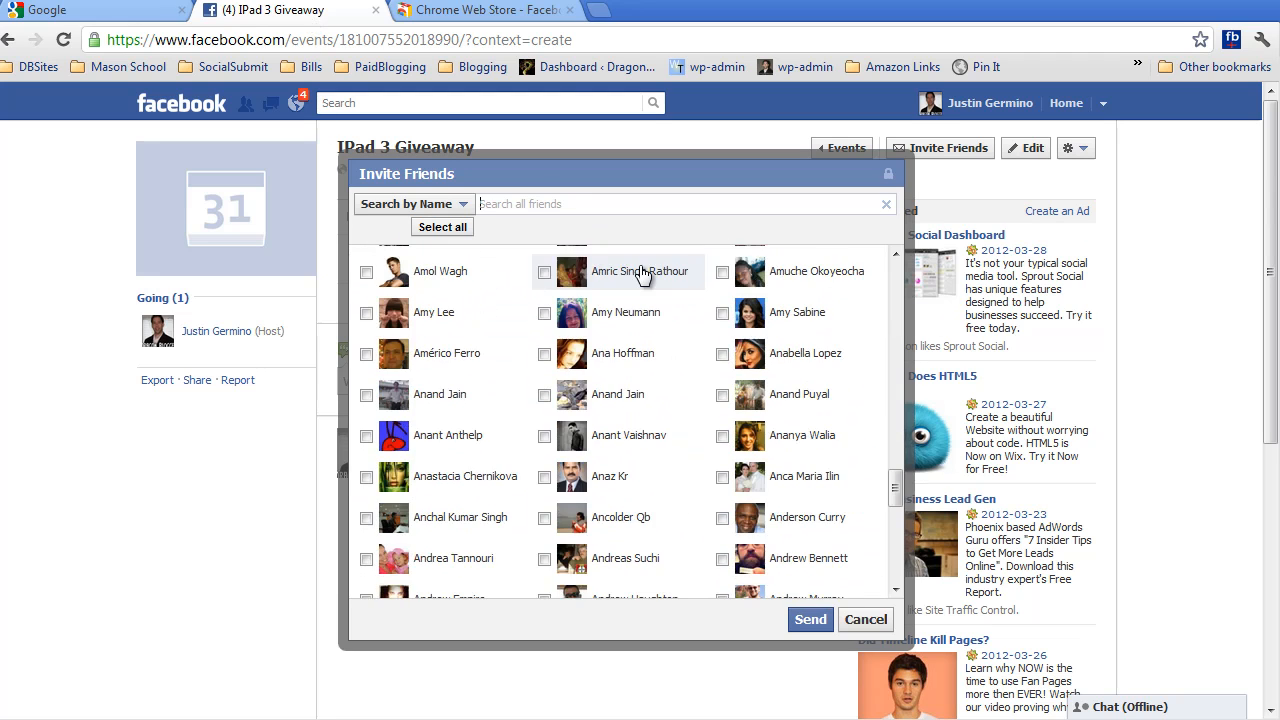
{"action": "scroll", "scroll_direction": "down", "scroll_amount": 3}
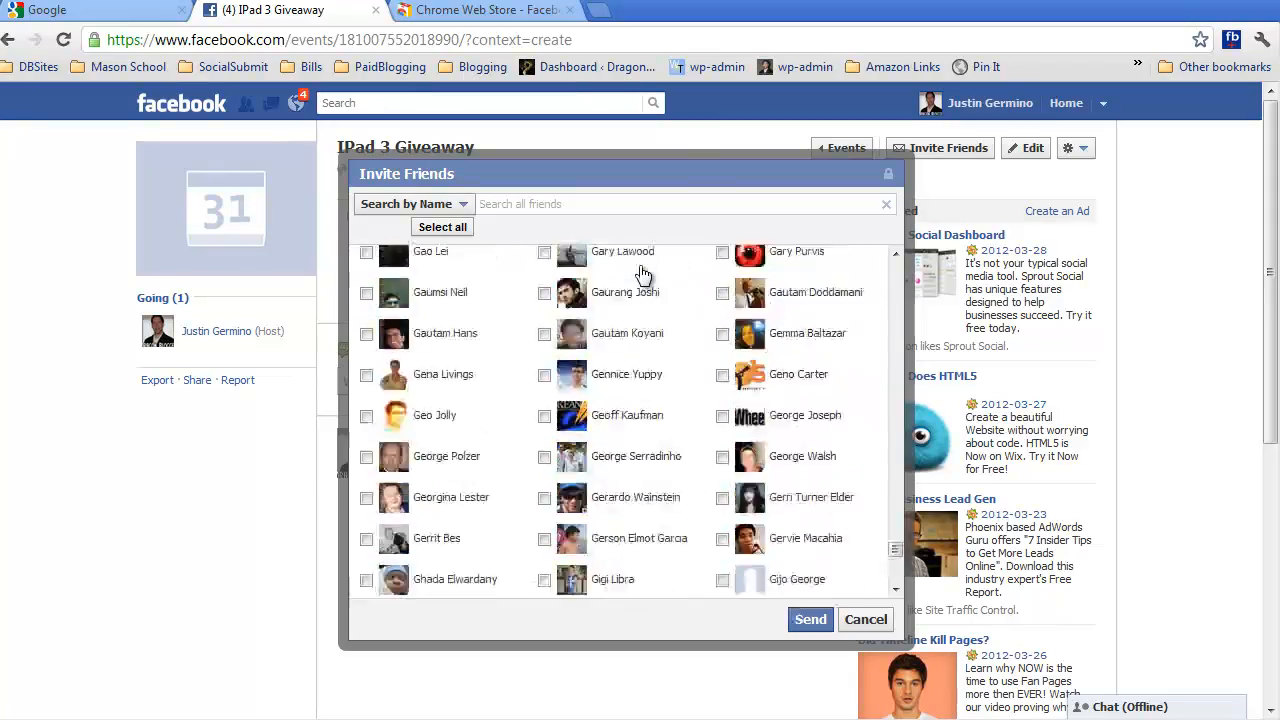
{"action": "scroll", "scroll_direction": "down", "scroll_amount": 3}
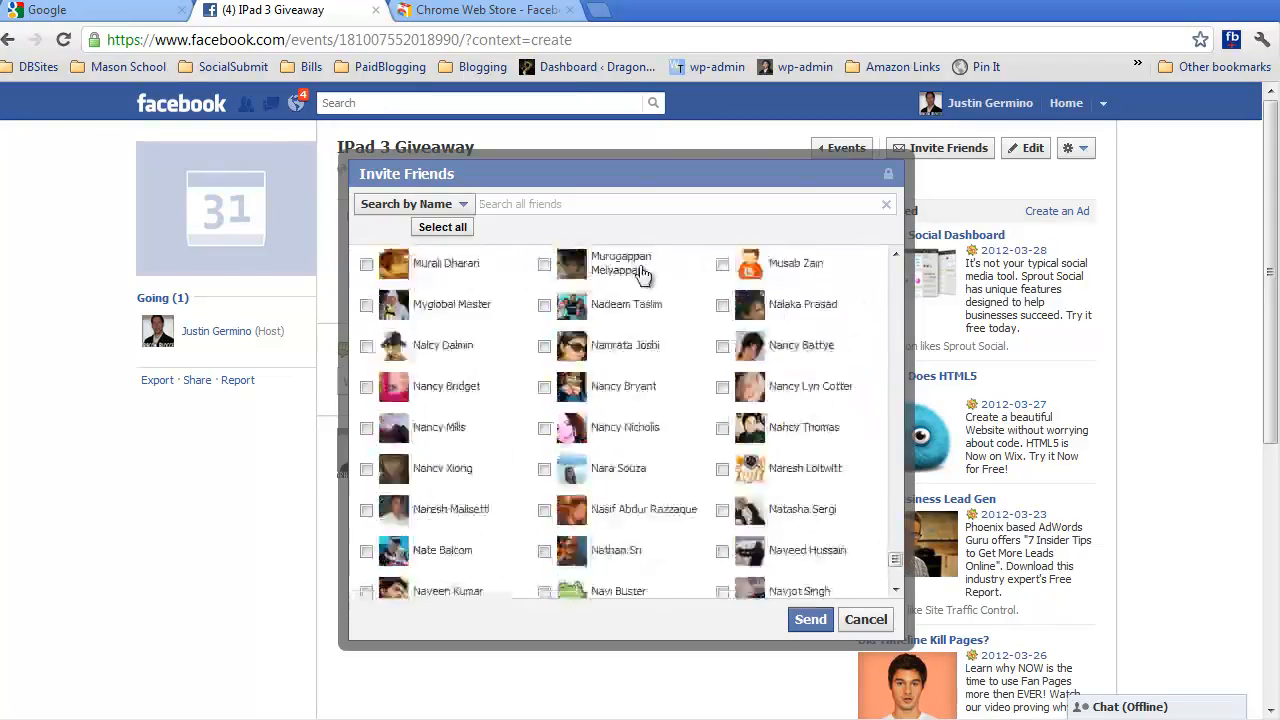
{"action": "scroll", "scroll_direction": "down", "scroll_amount": 3}
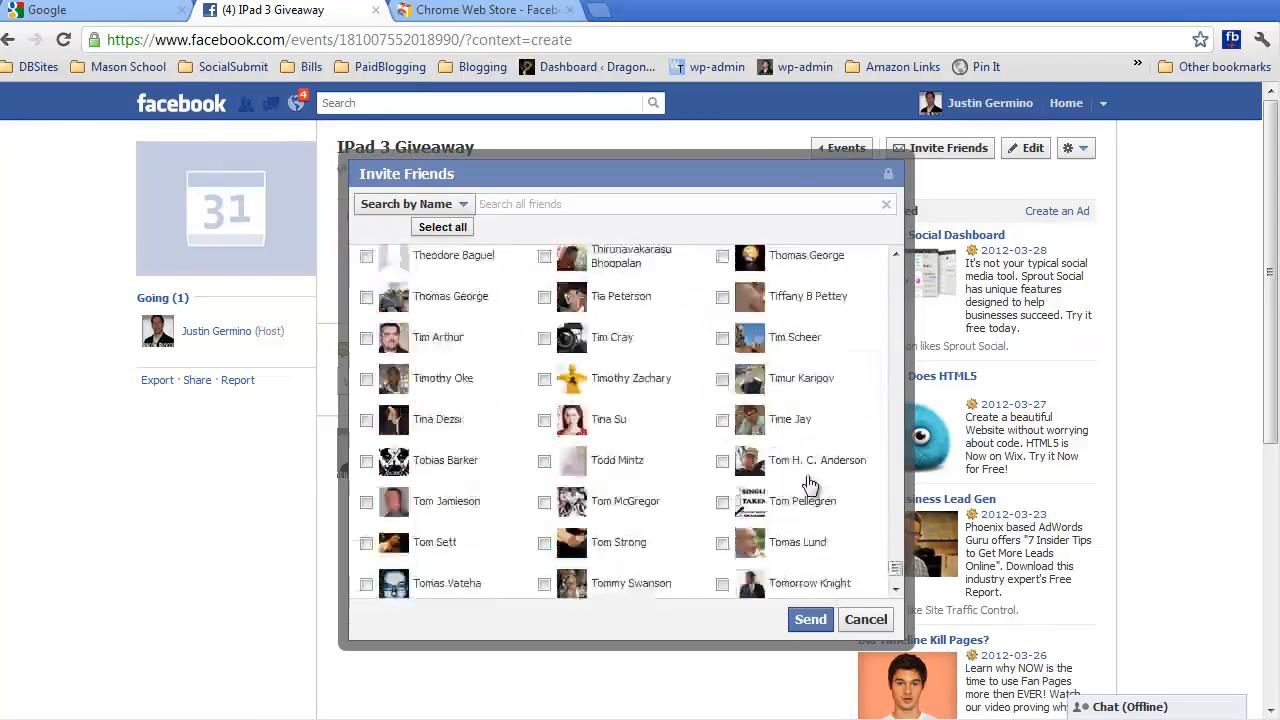
{"action": "scroll", "scroll_direction": "down", "scroll_amount": 3}
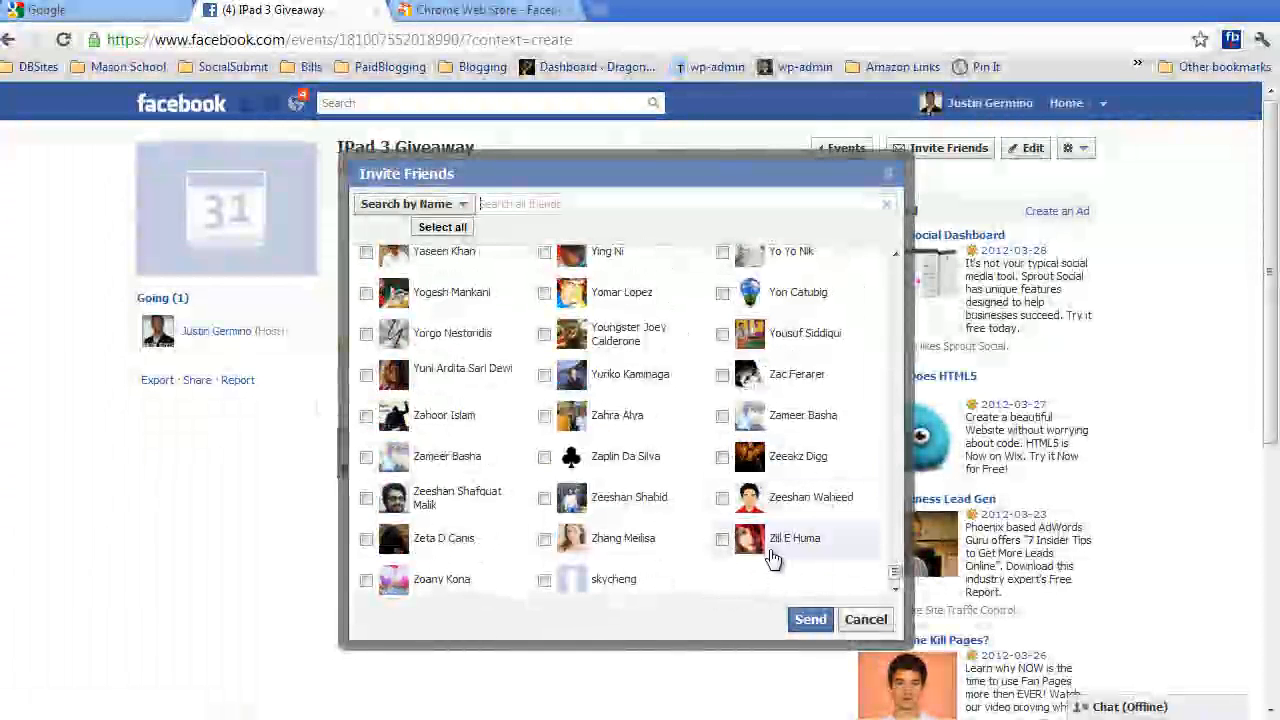
{"action": "mouse_move", "coordinate": [750, 492]}
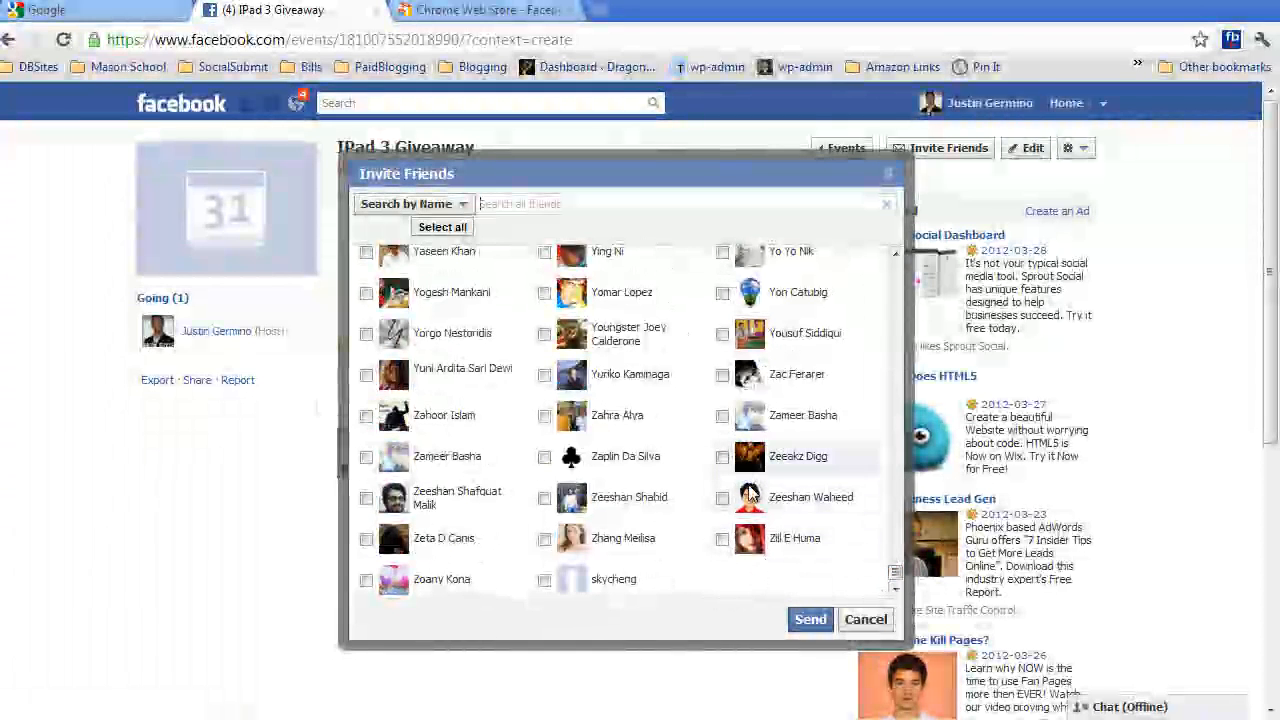
{"action": "scroll", "scroll_direction": "up", "scroll_amount": 3}
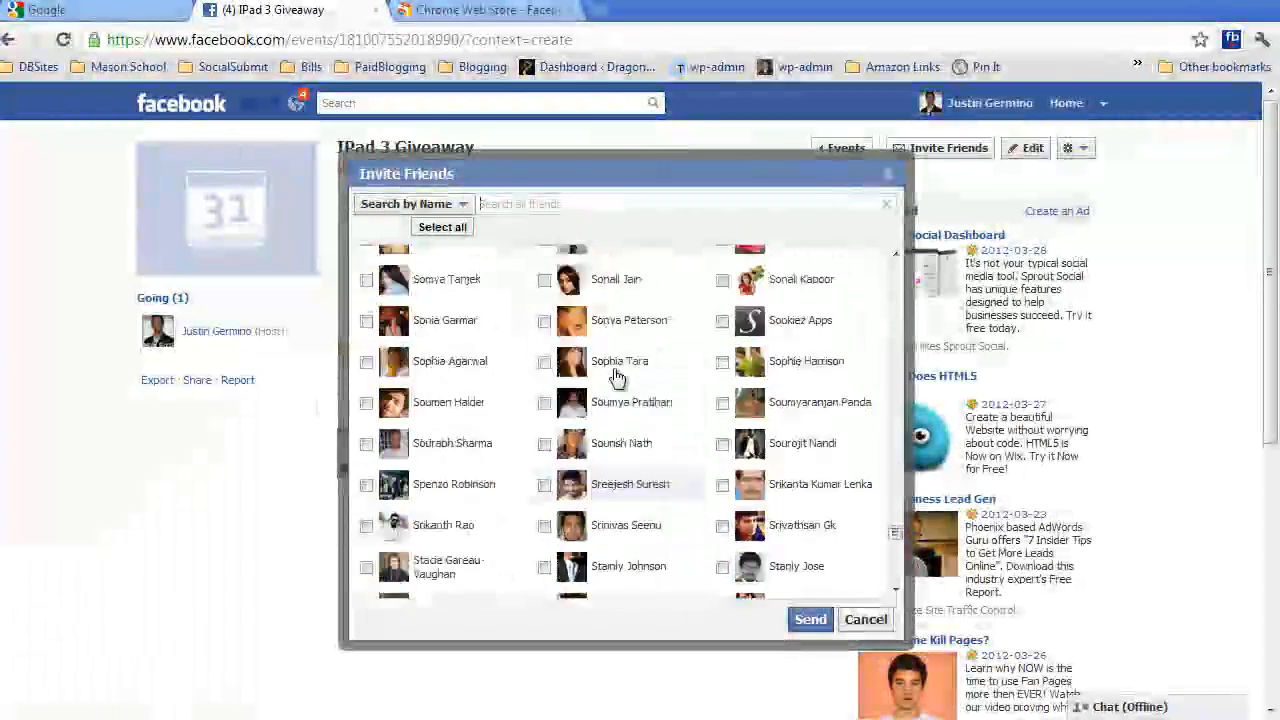
{"action": "scroll", "scroll_direction": "down", "scroll_amount": 3}
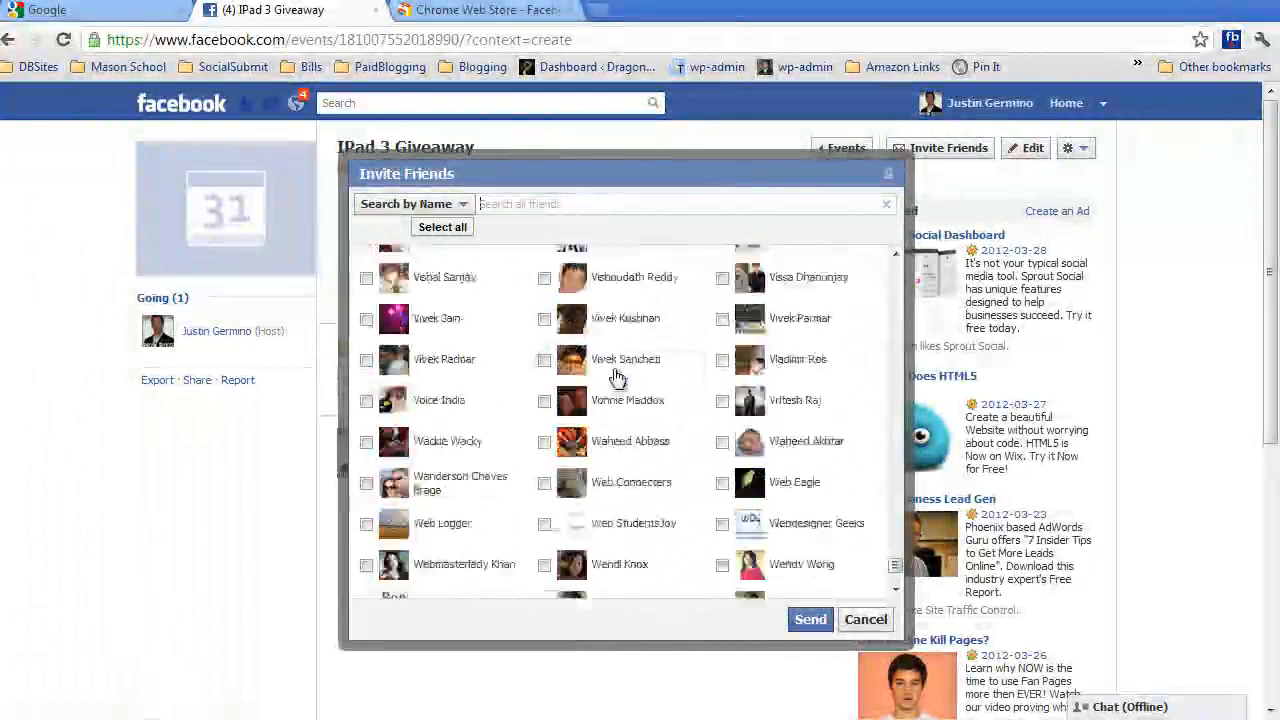
{"action": "scroll", "scroll_direction": "down", "scroll_amount": 3}
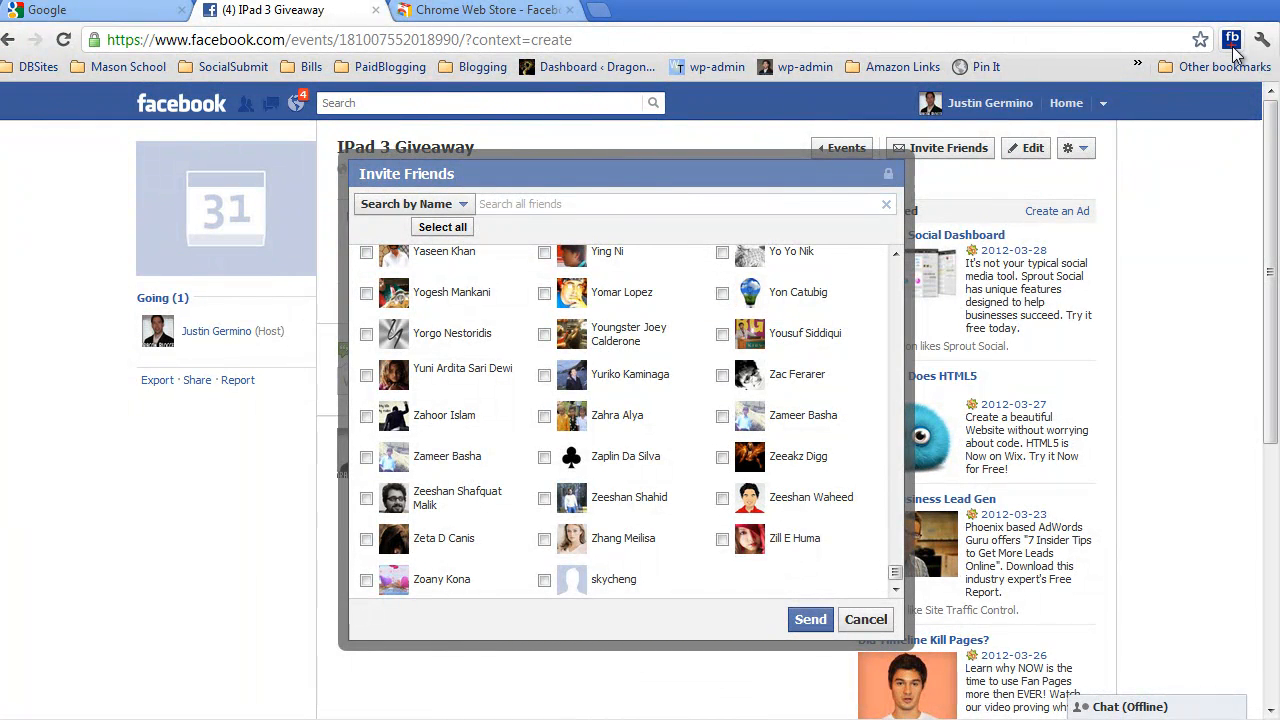
Check all friends with the extension, send the invitations, and go to Events.
{"action": "left_click", "coordinate": [442, 228]}
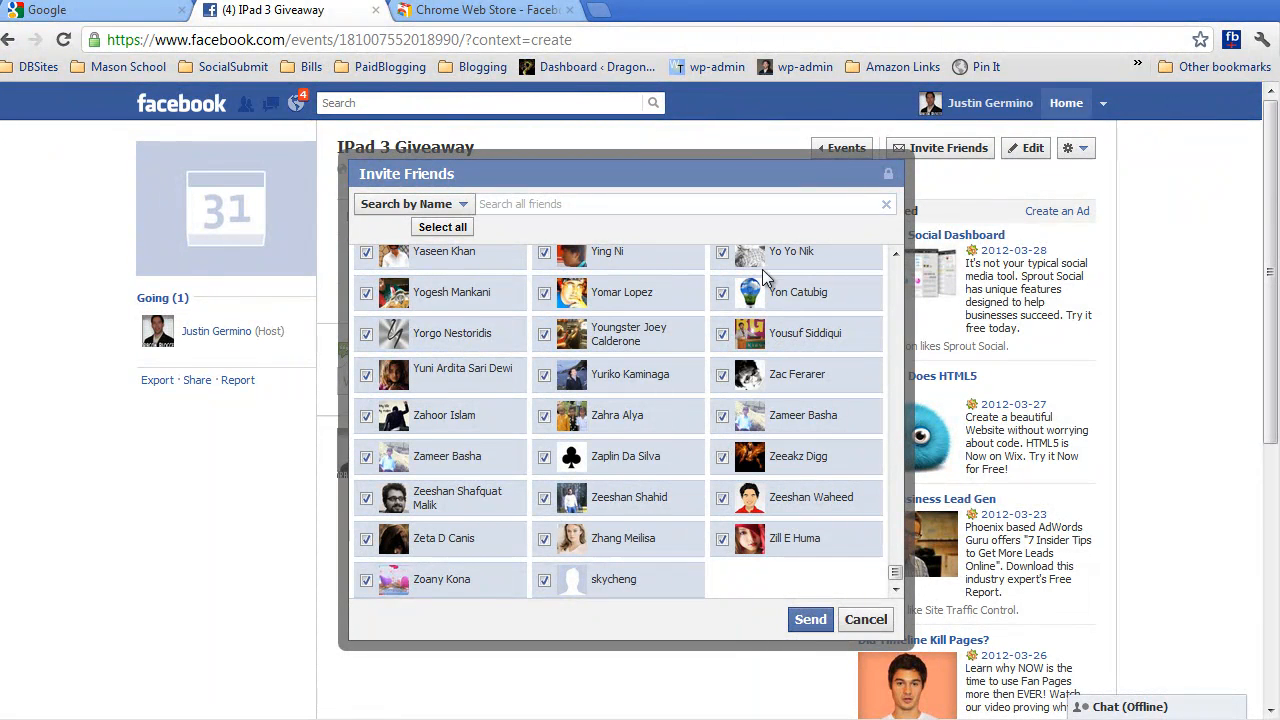
{"action": "mouse_move", "coordinate": [696, 682]}
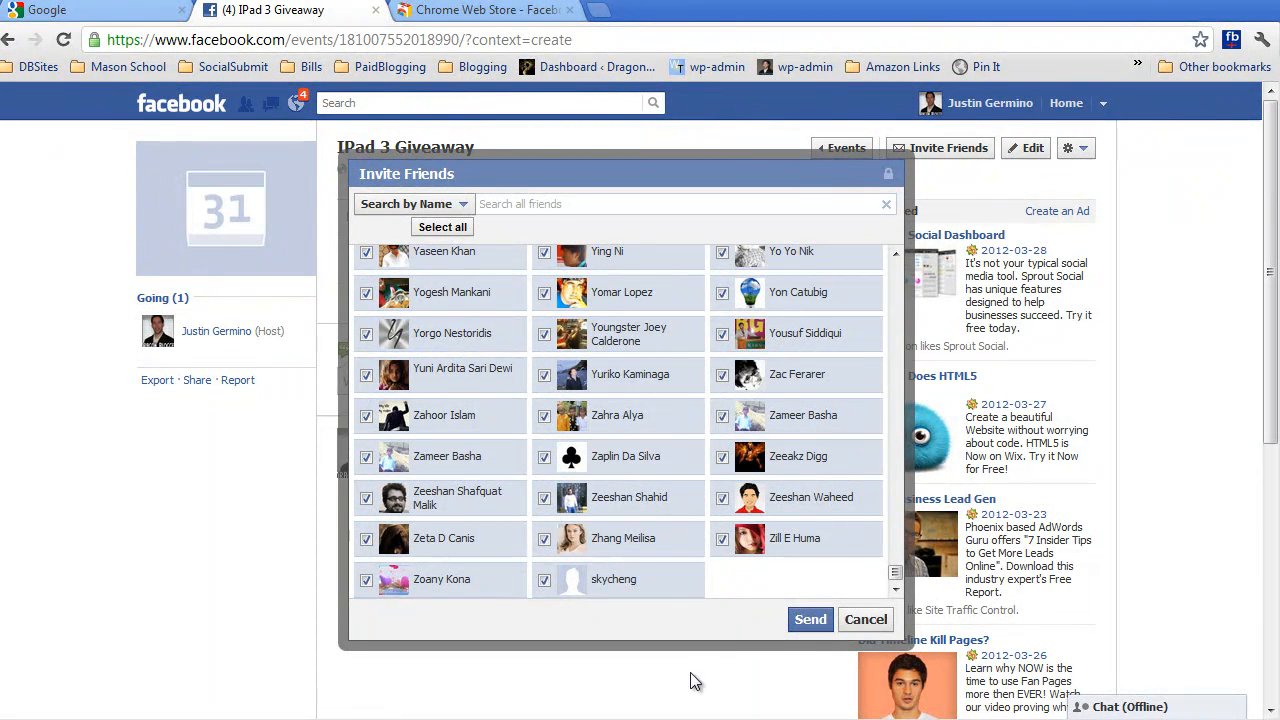
{"action": "mouse_move", "coordinate": [810, 620]}
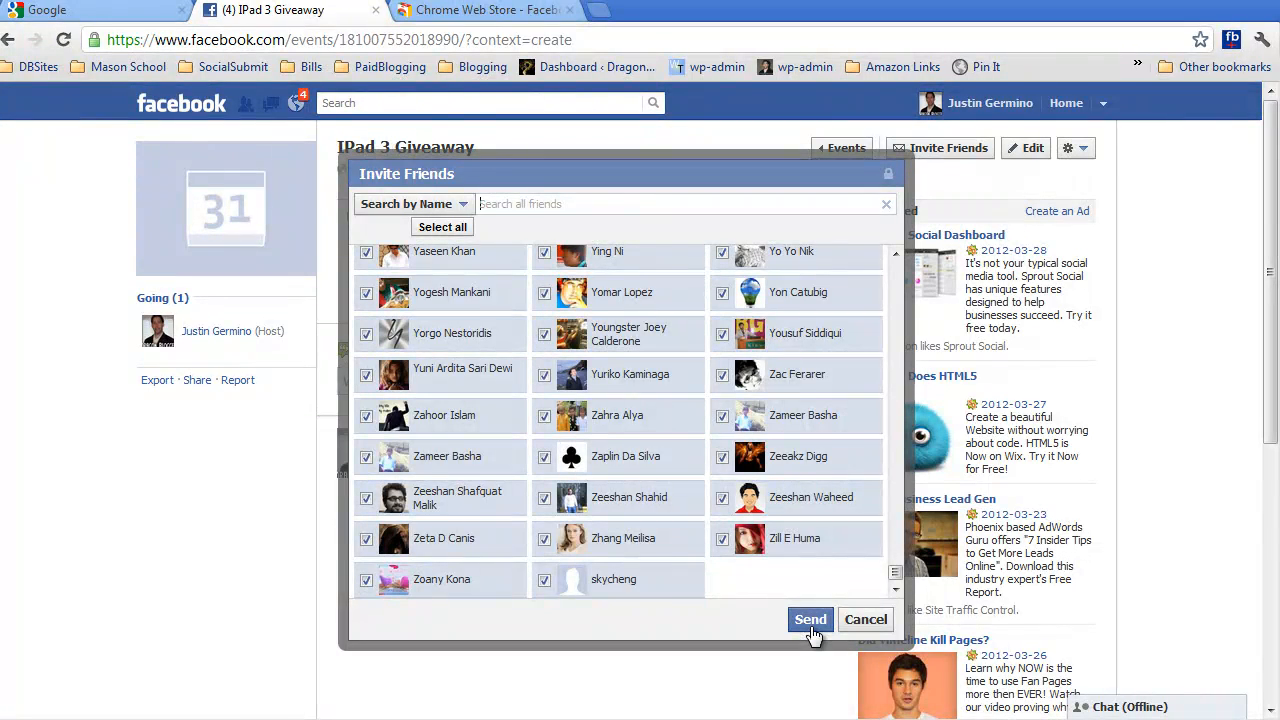
{"action": "left_click", "coordinate": [810, 620]}
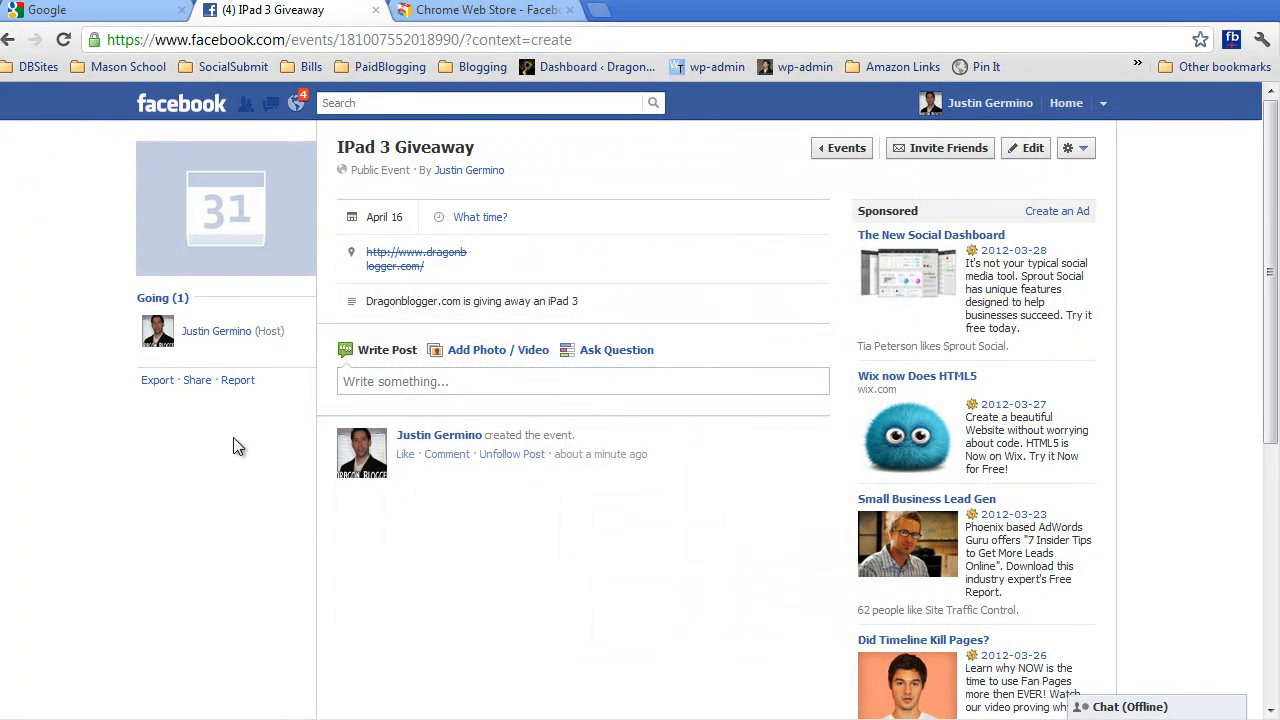
{"action": "left_click", "coordinate": [120, 104]}
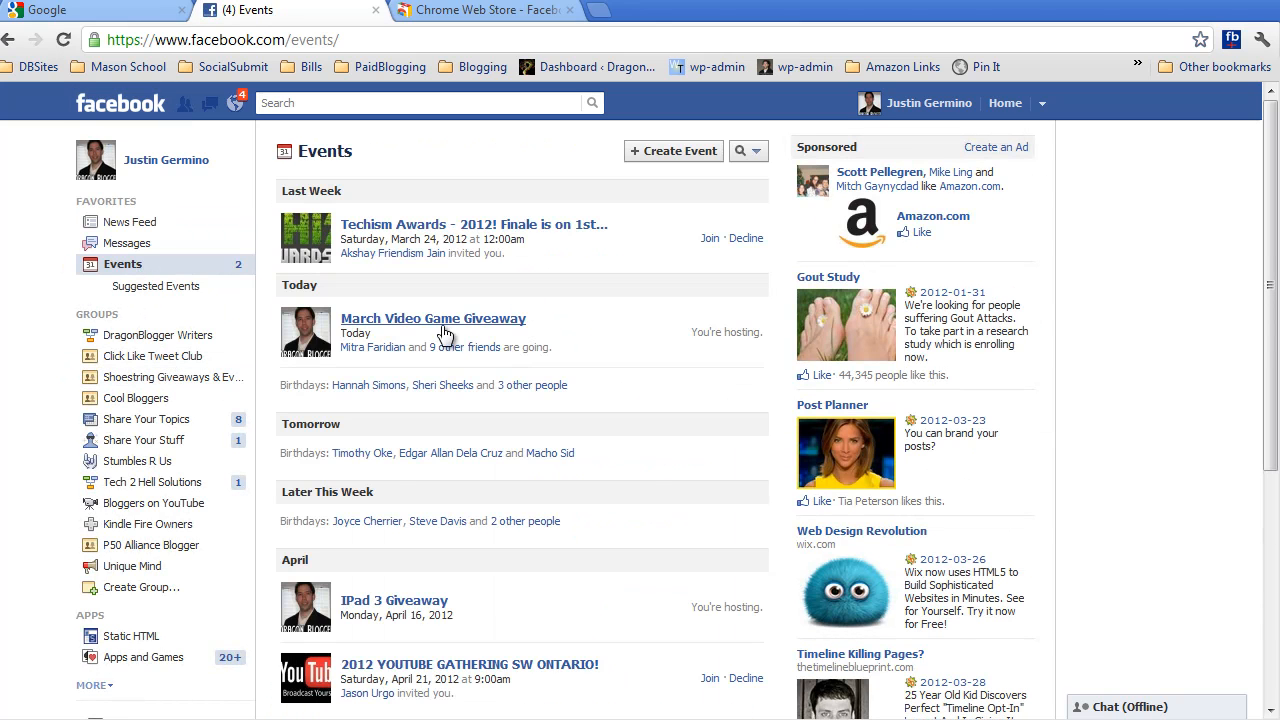
View the March Video Game Giveaway event's Invited (2,161) guest list.
{"action": "left_click", "coordinate": [432, 318]}
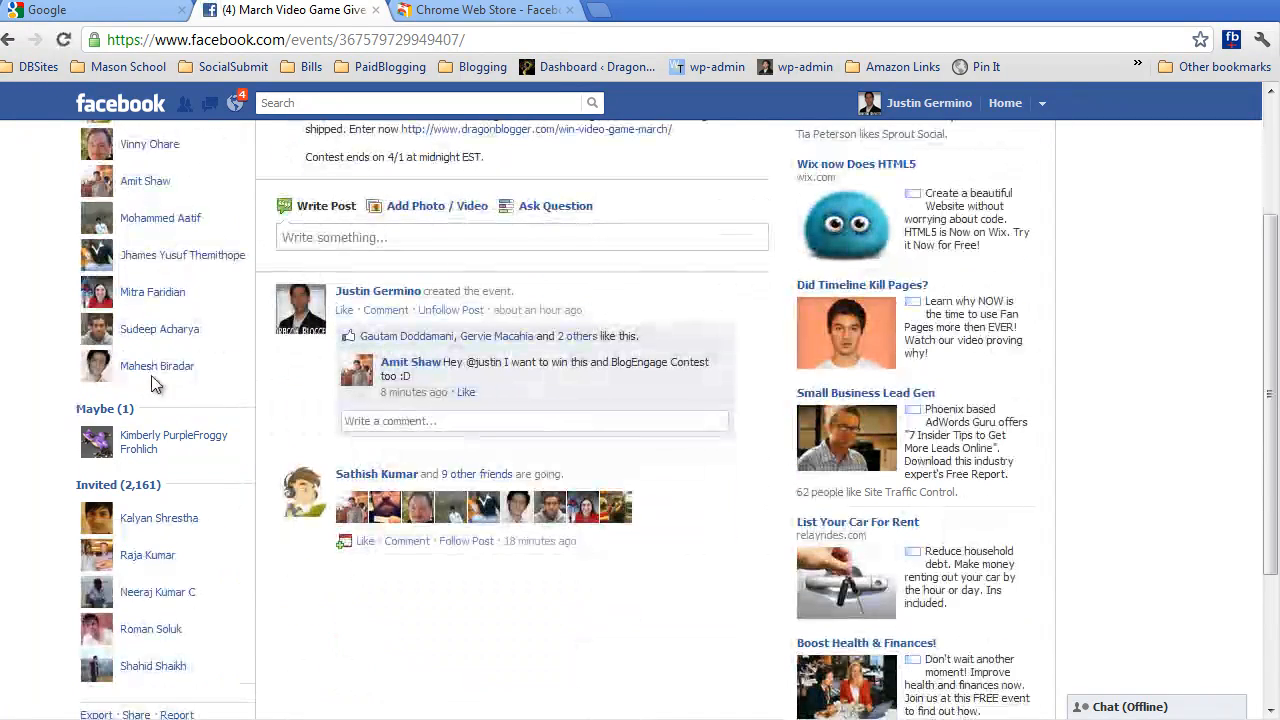
{"action": "scroll", "scroll_direction": "down", "scroll_amount": 3}
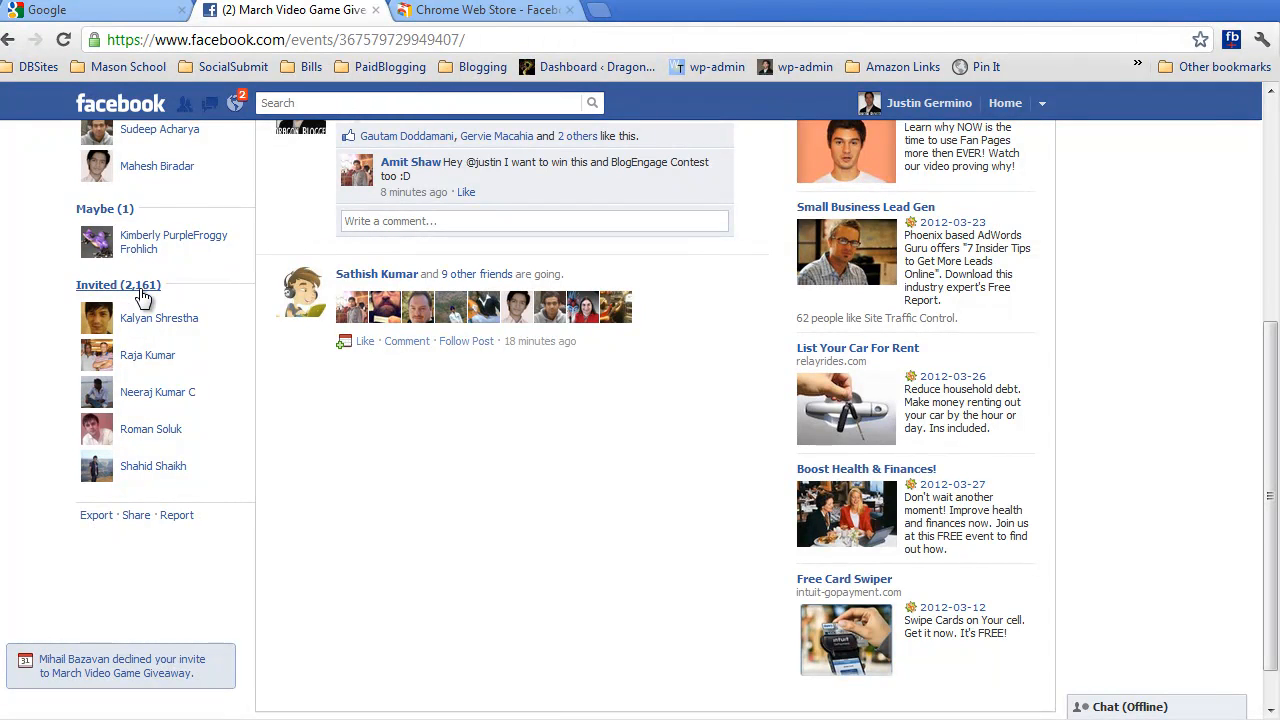
{"action": "scroll", "scroll_direction": "up", "scroll_amount": 3}
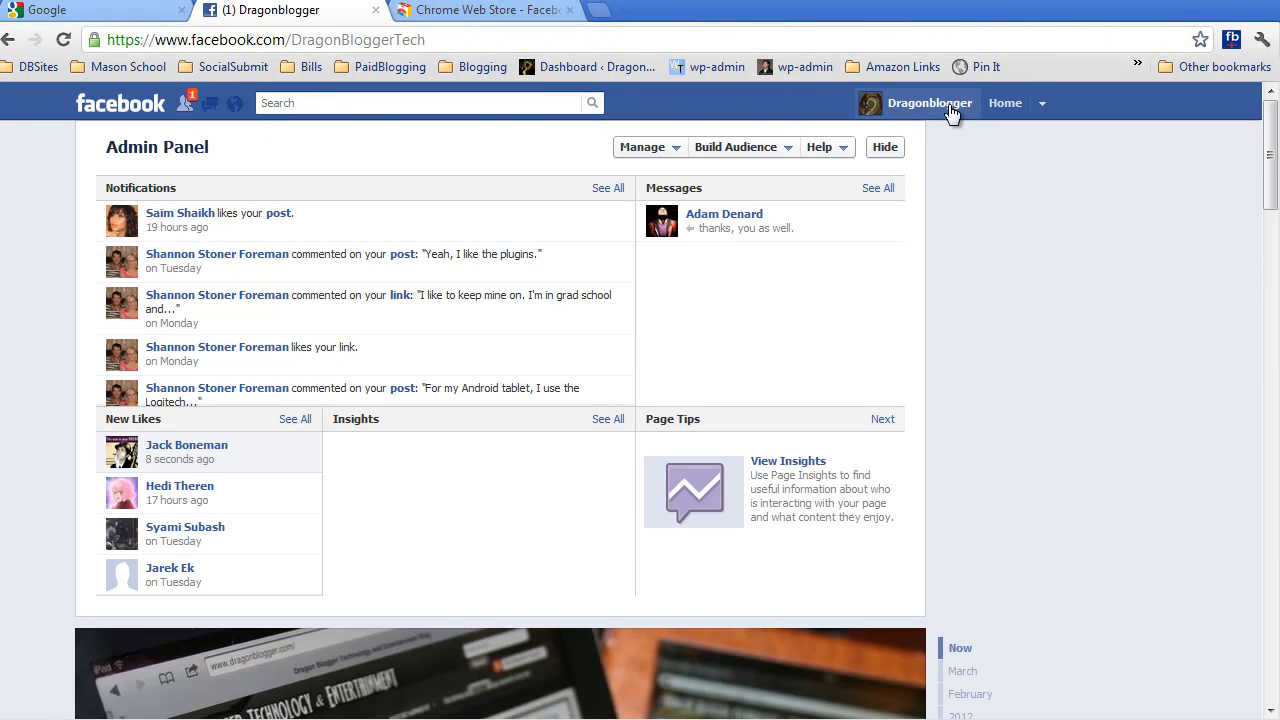
Show the Dragonblogger page timeline, then return to the Add All Friends store listing.
{"action": "left_click", "coordinate": [928, 104]}
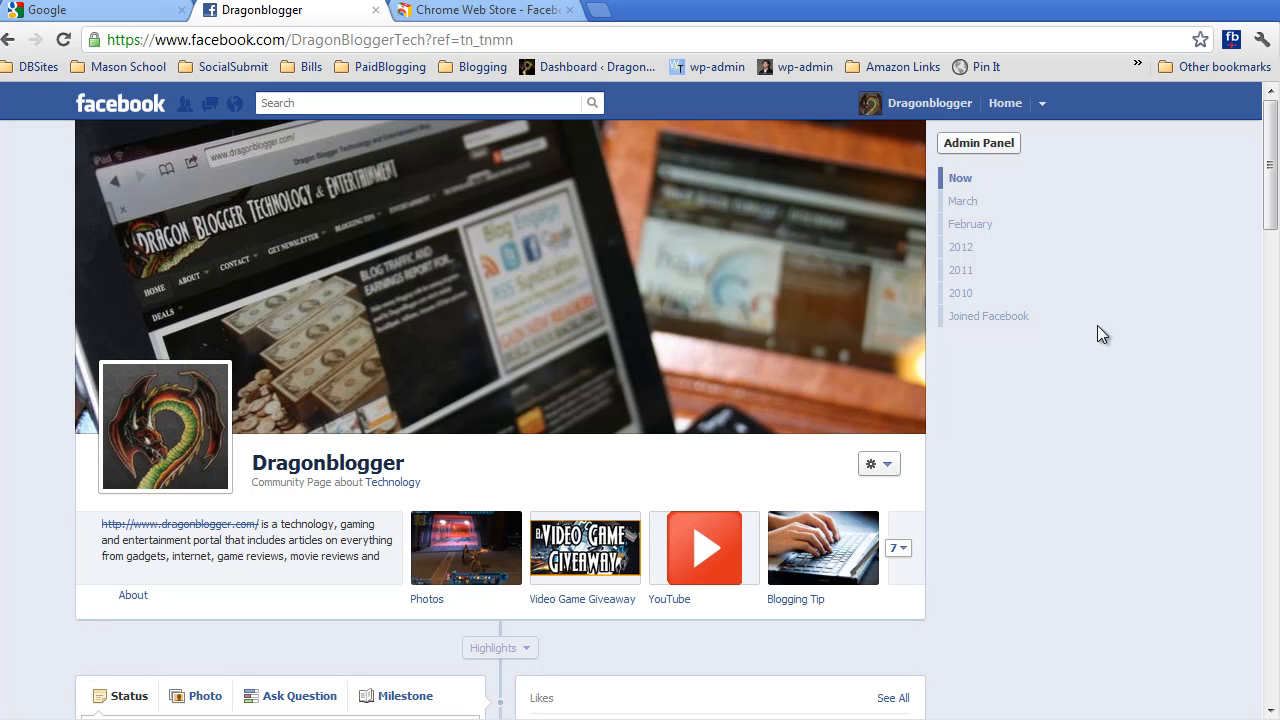
{"action": "left_click", "coordinate": [480, 10]}
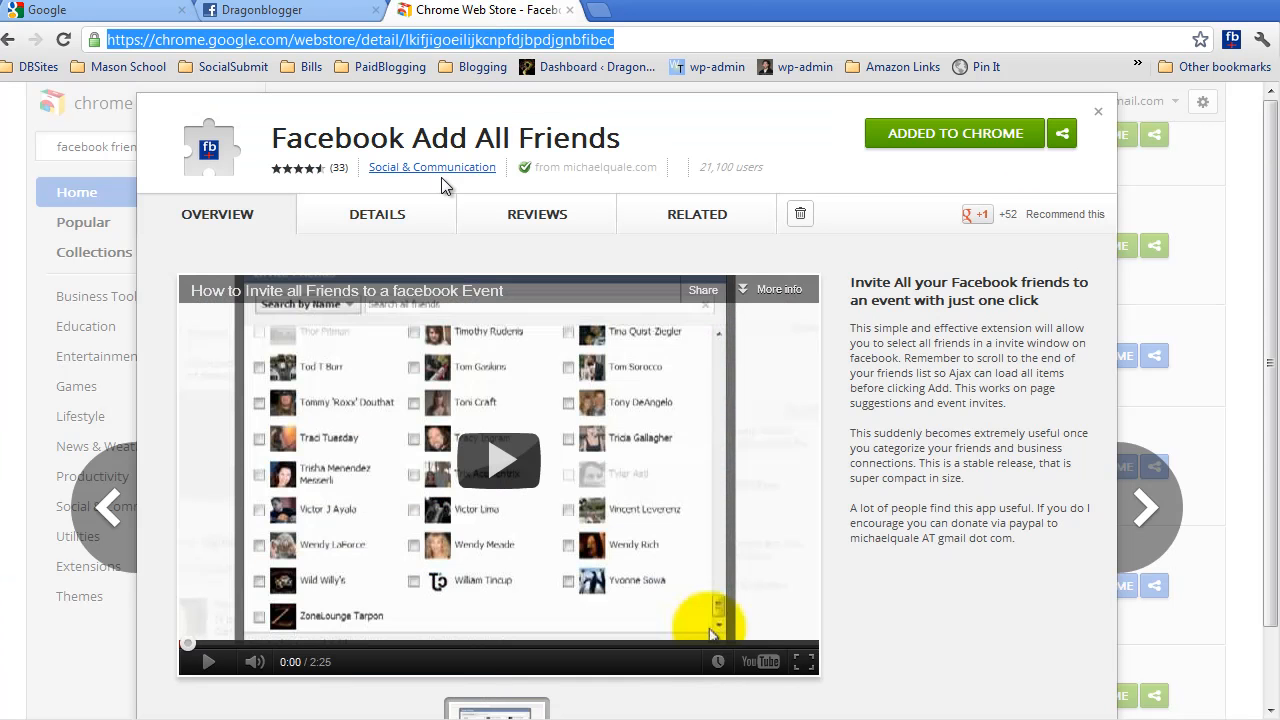